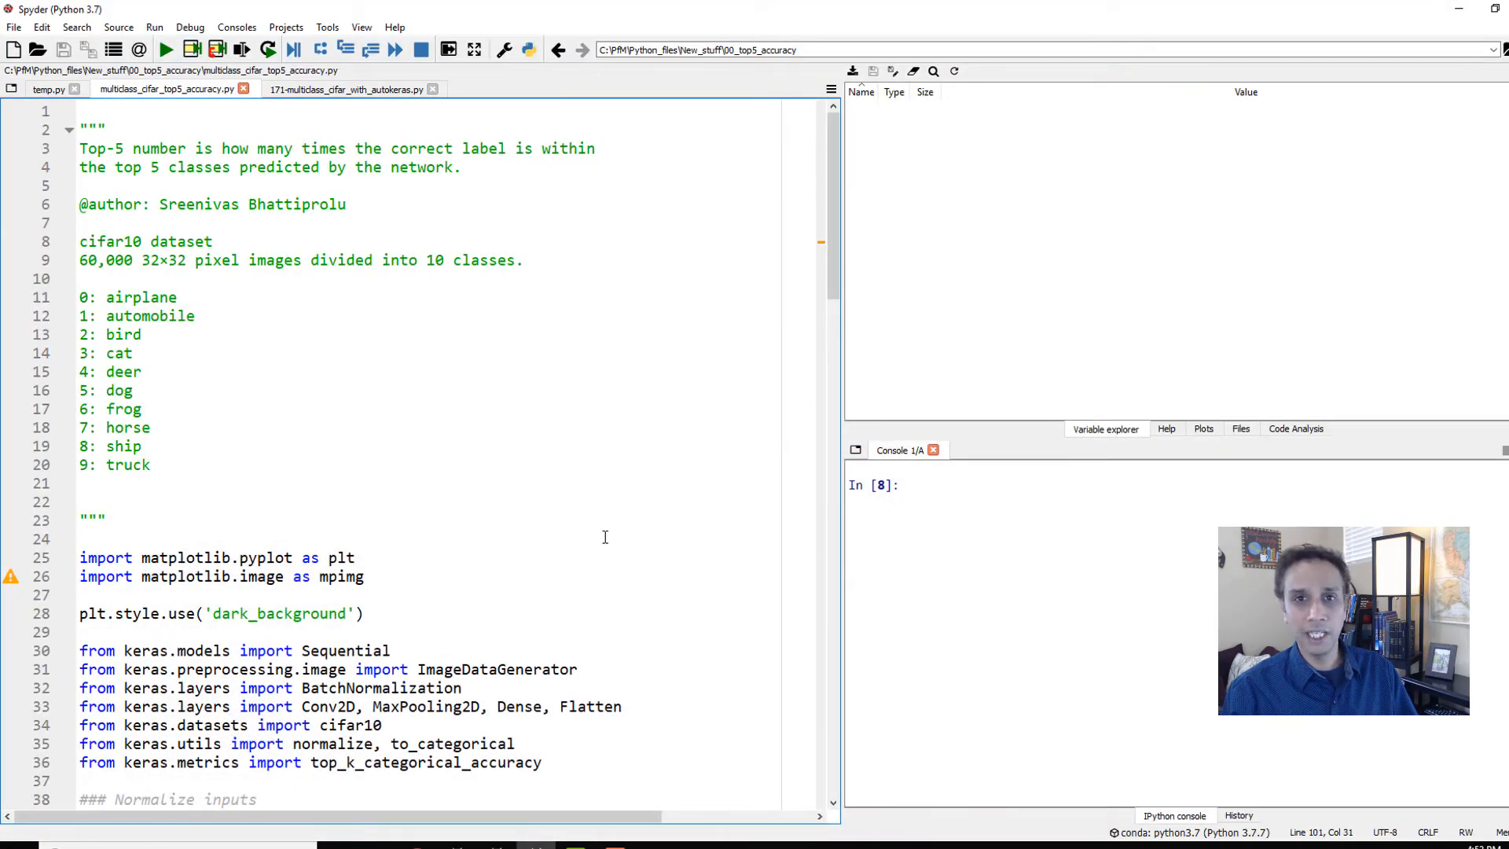
mouse_move(599, 534)
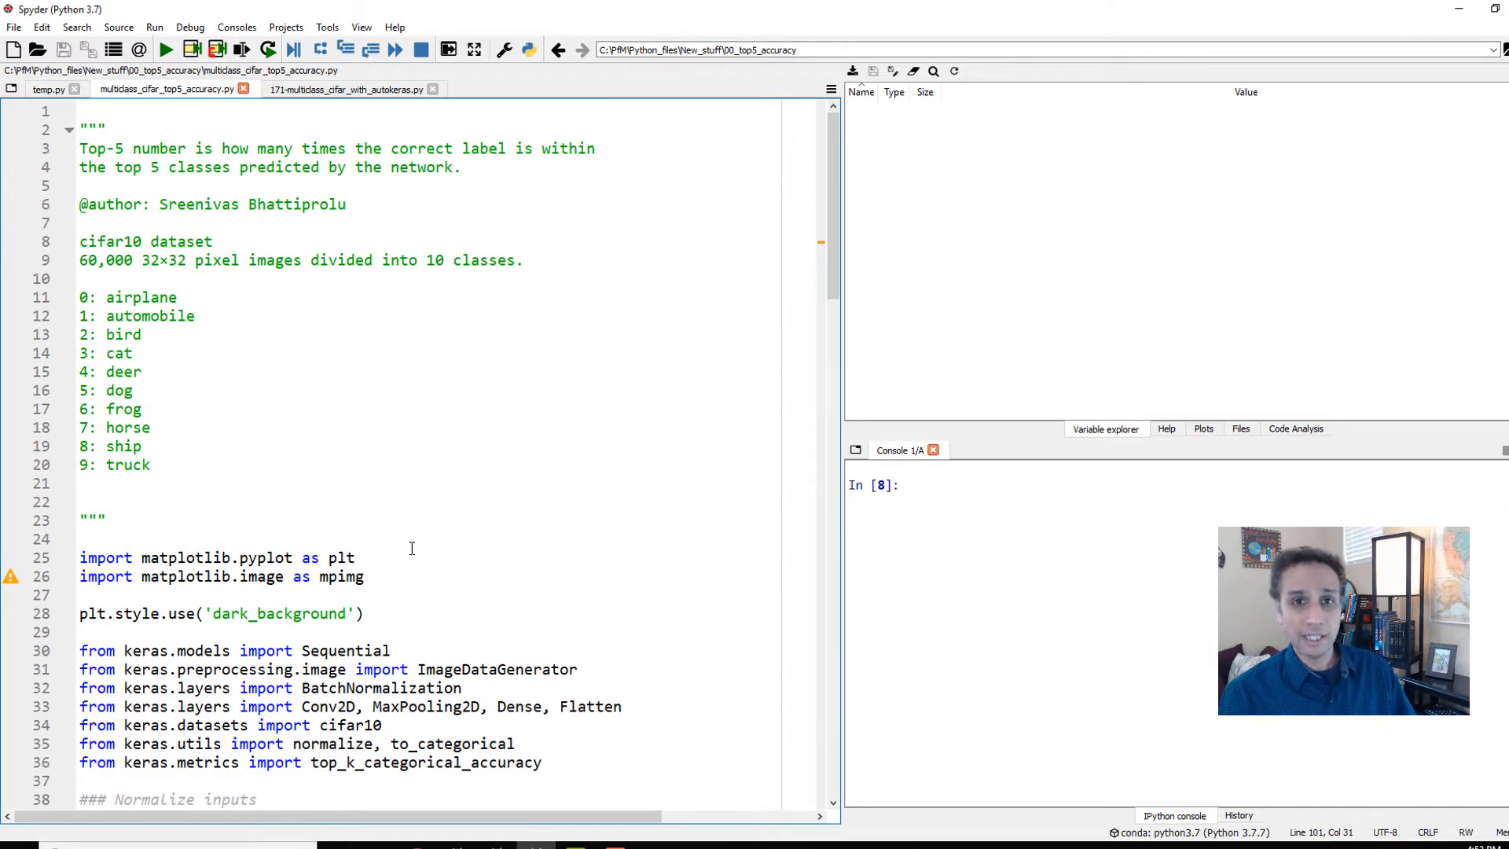
mouse_move(404, 459)
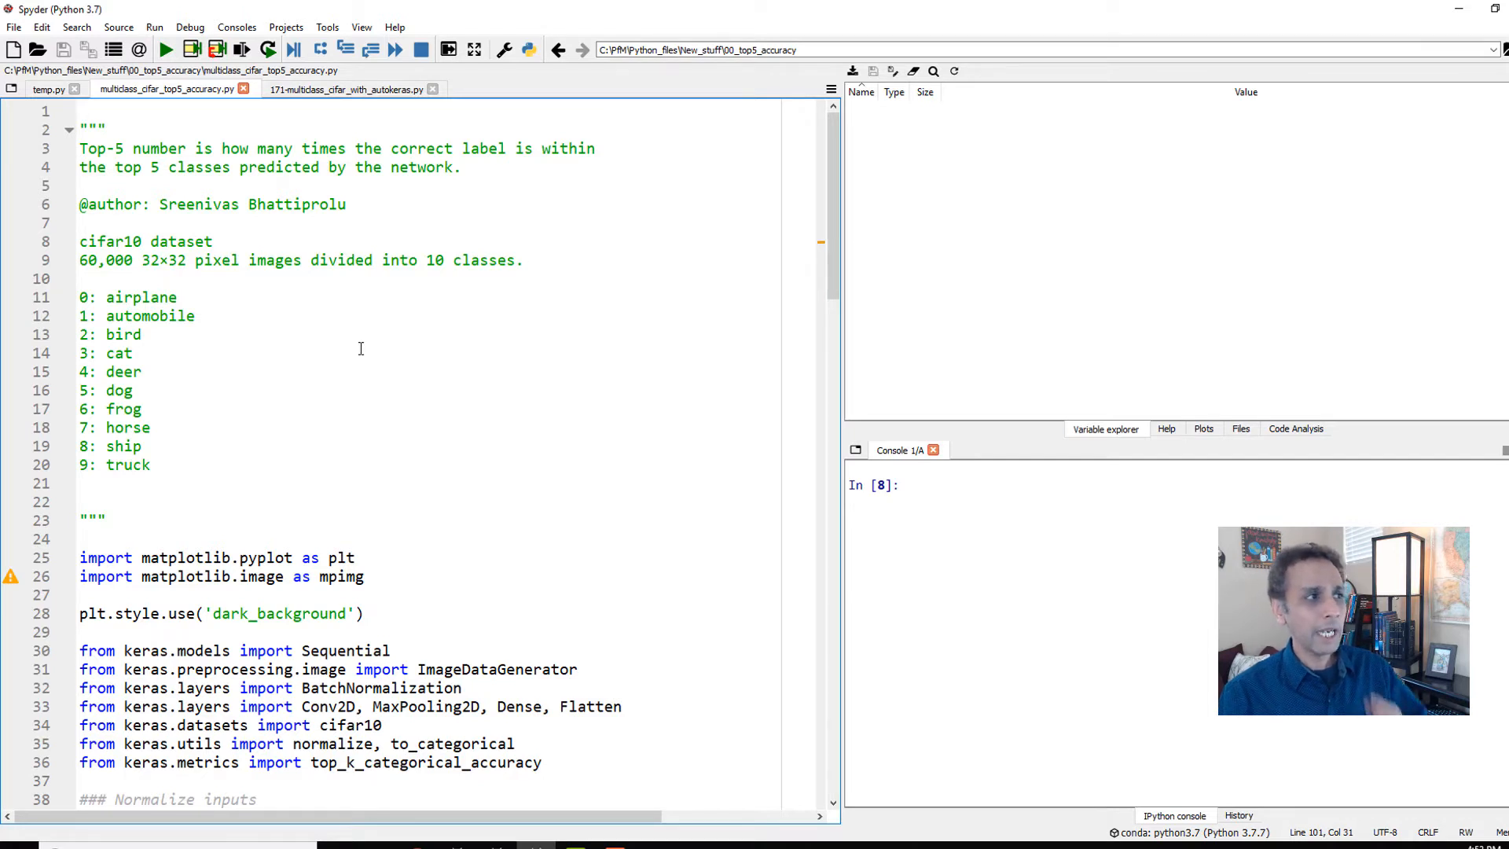
mouse_move(389, 381)
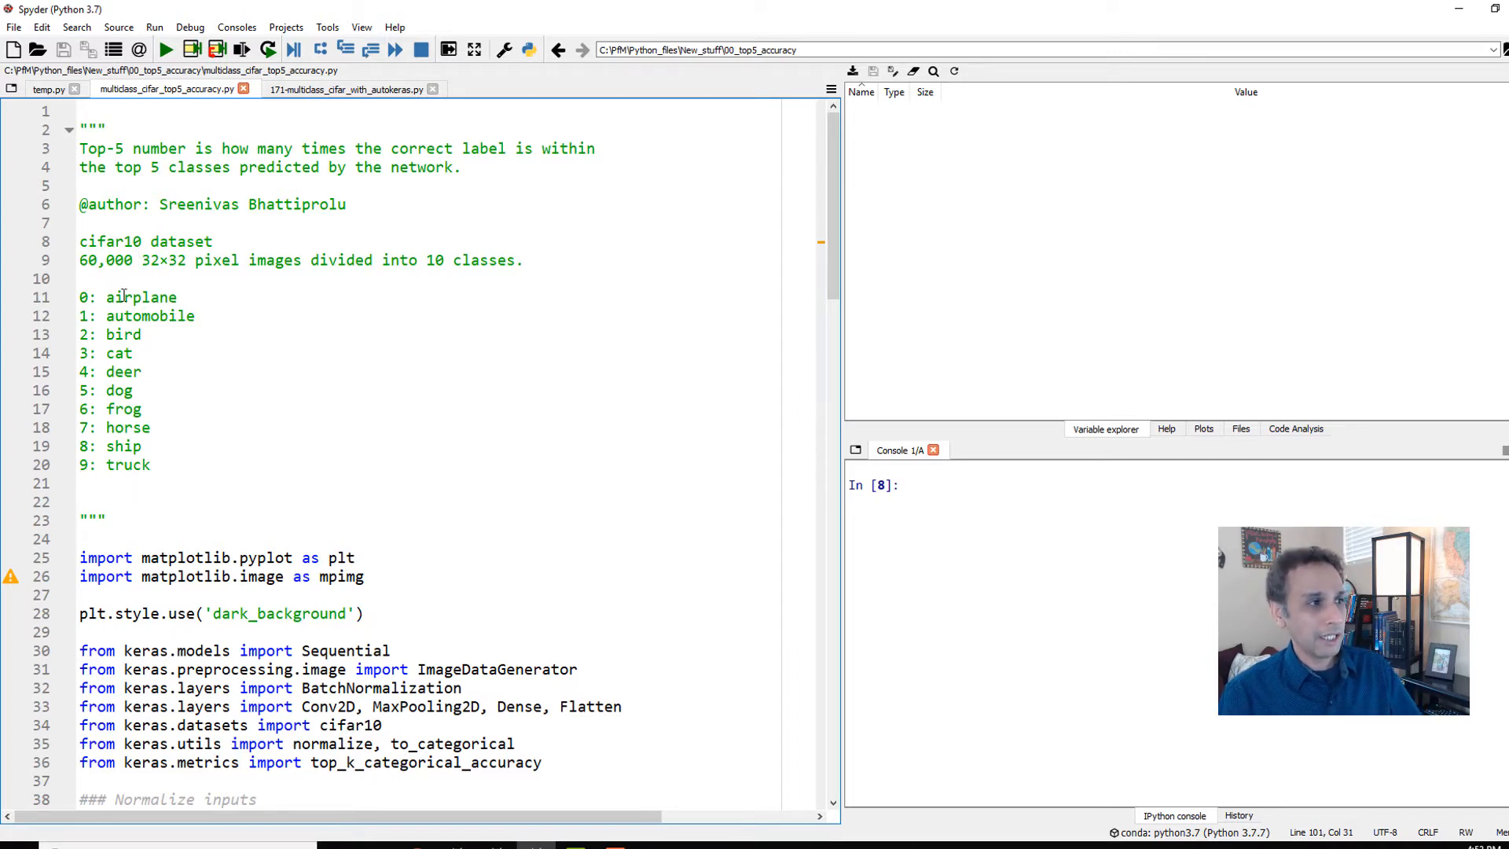
- Run the matplotlib imports and the keras imports, including top_k_categorical_accuracy, in the console
scroll("down", 3)
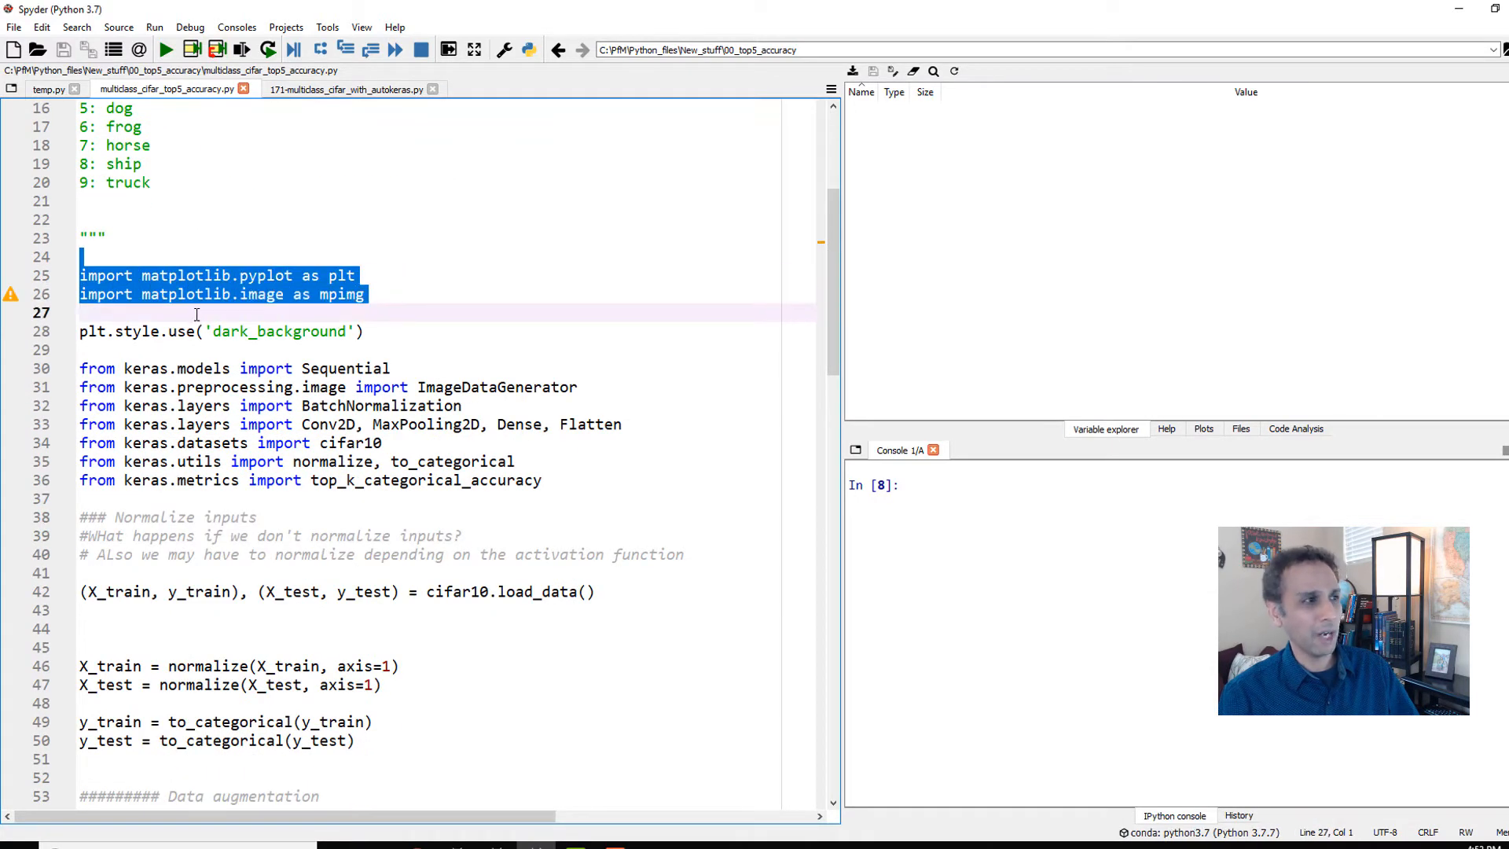
left_click(239, 49)
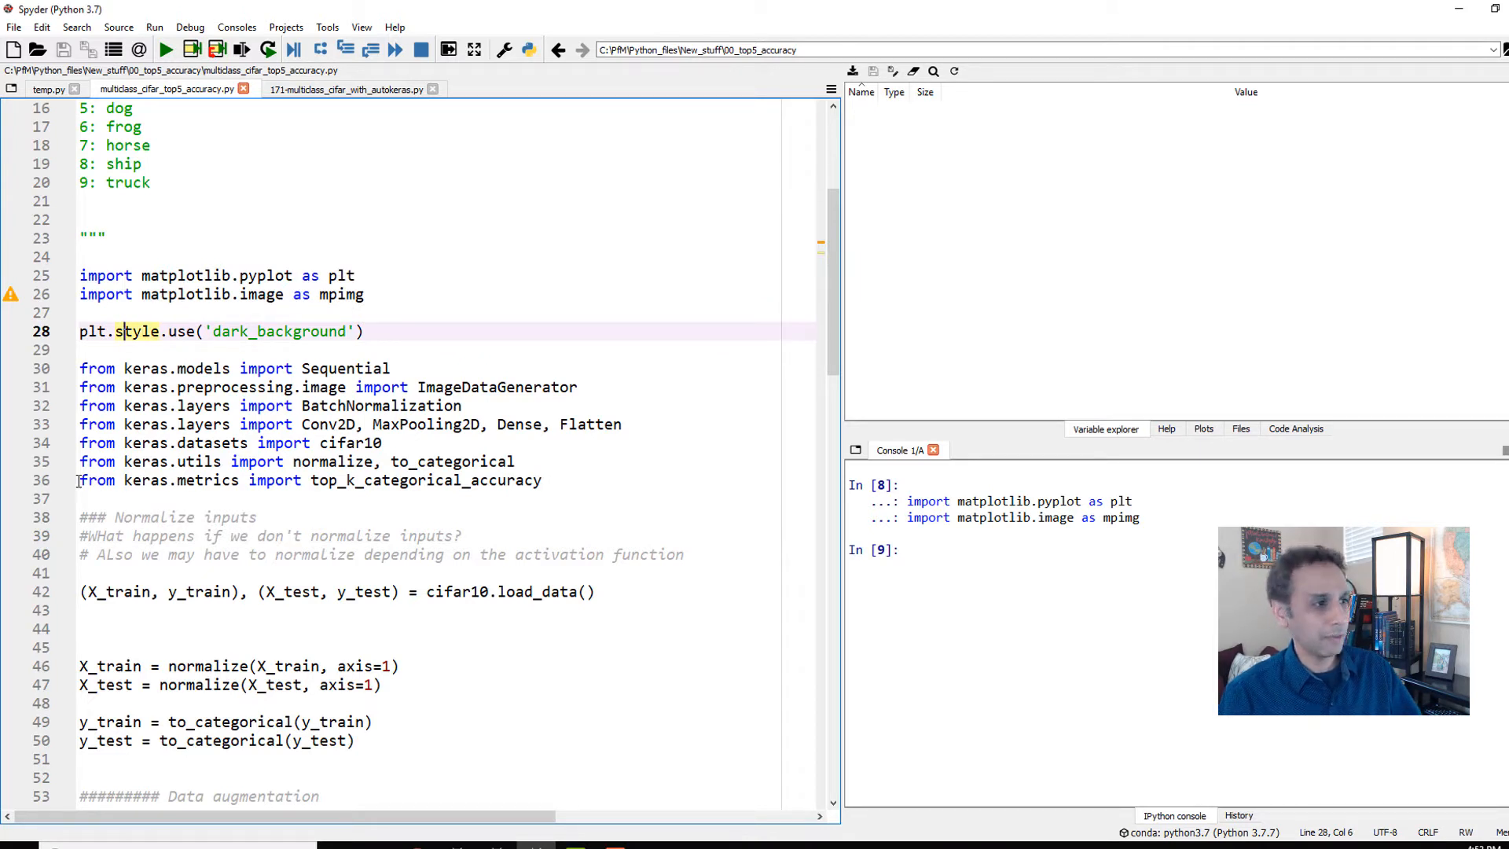
triple_click(309, 481)
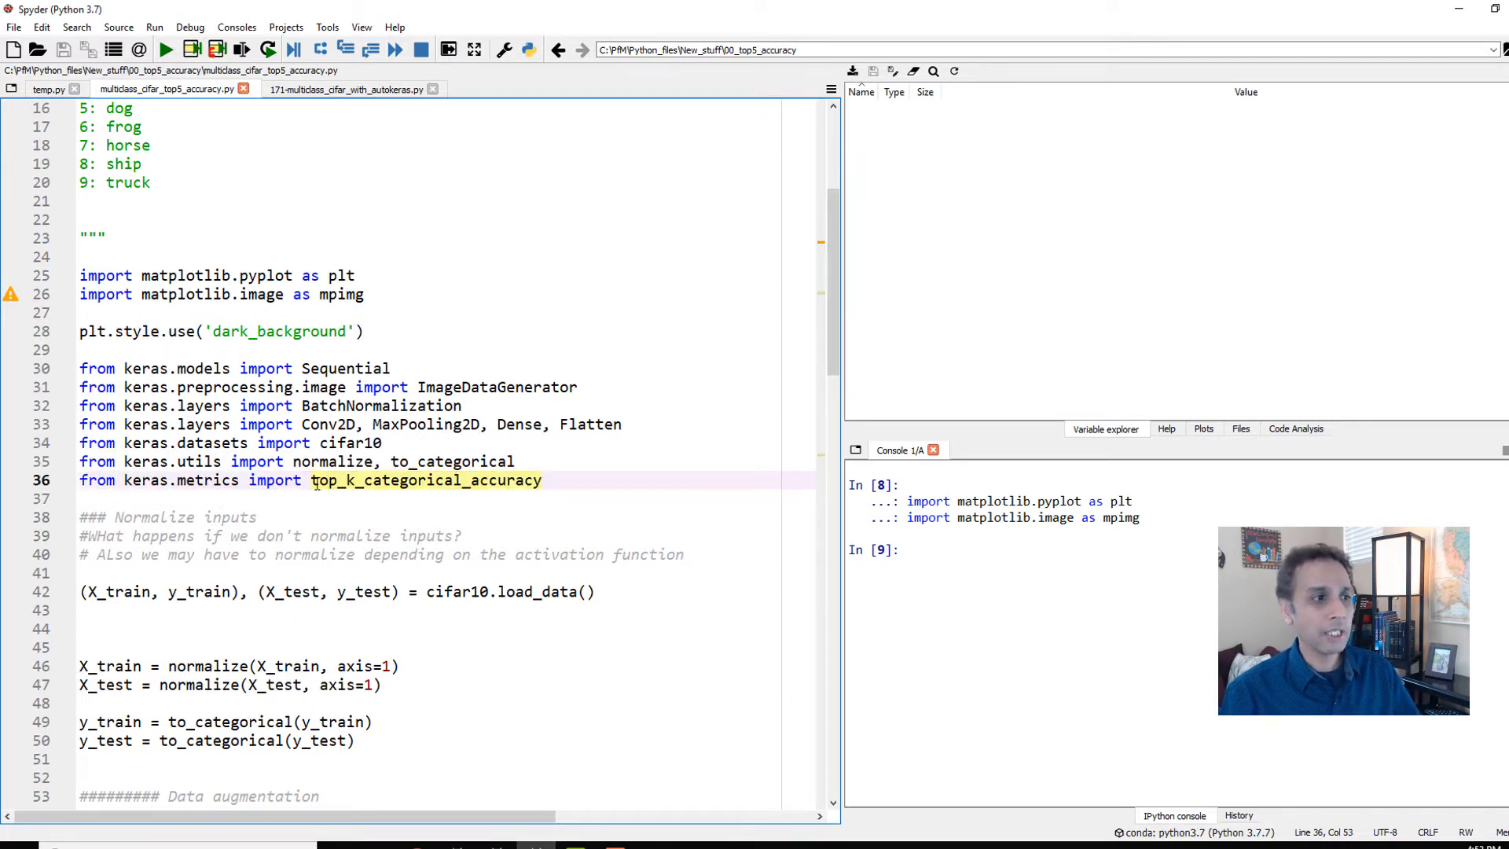
double_click(424, 480)
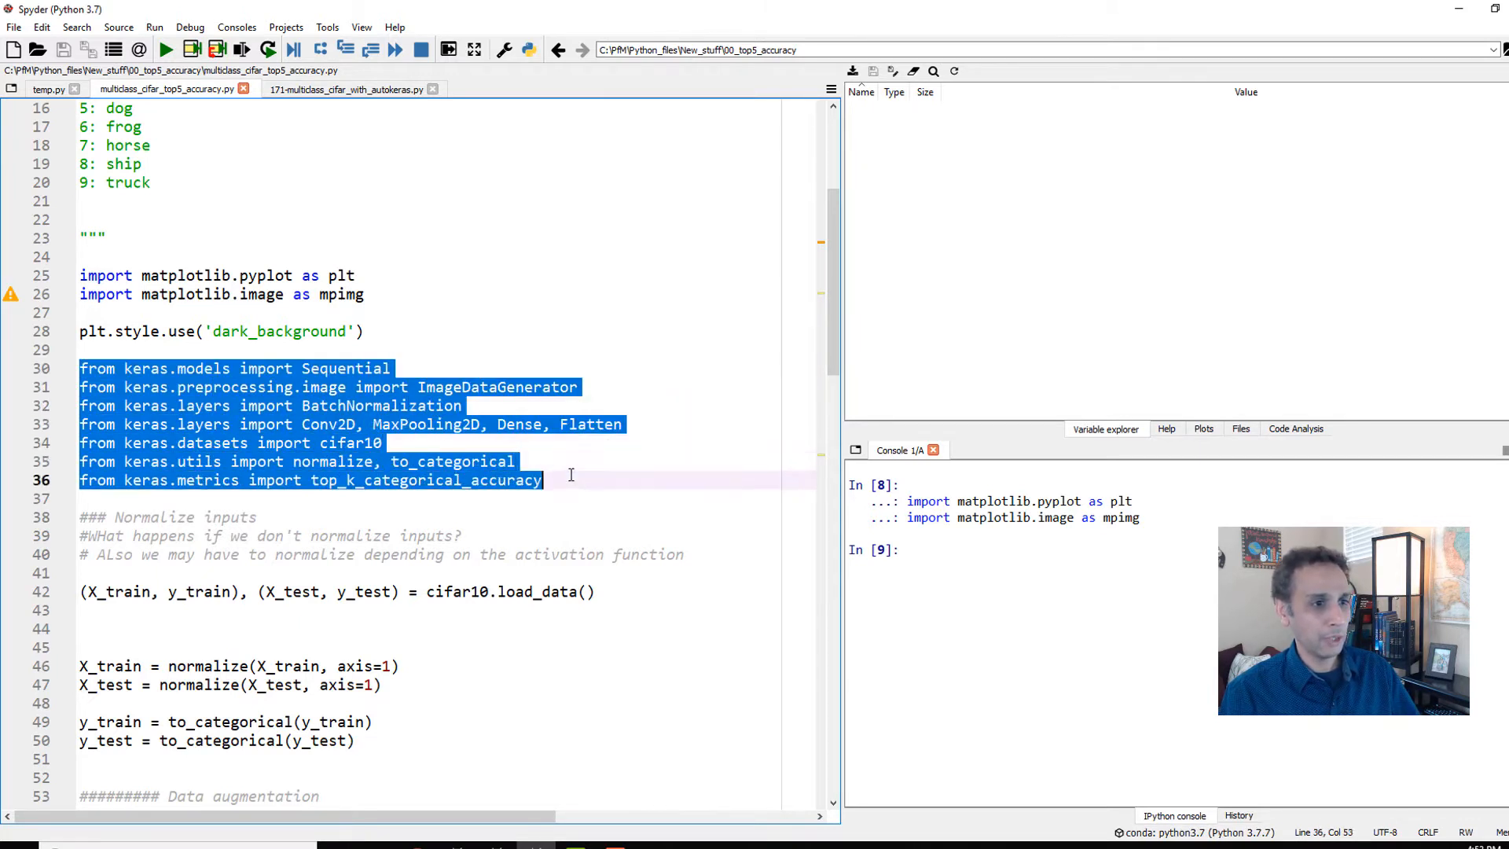
key("f9")
type("pwd")
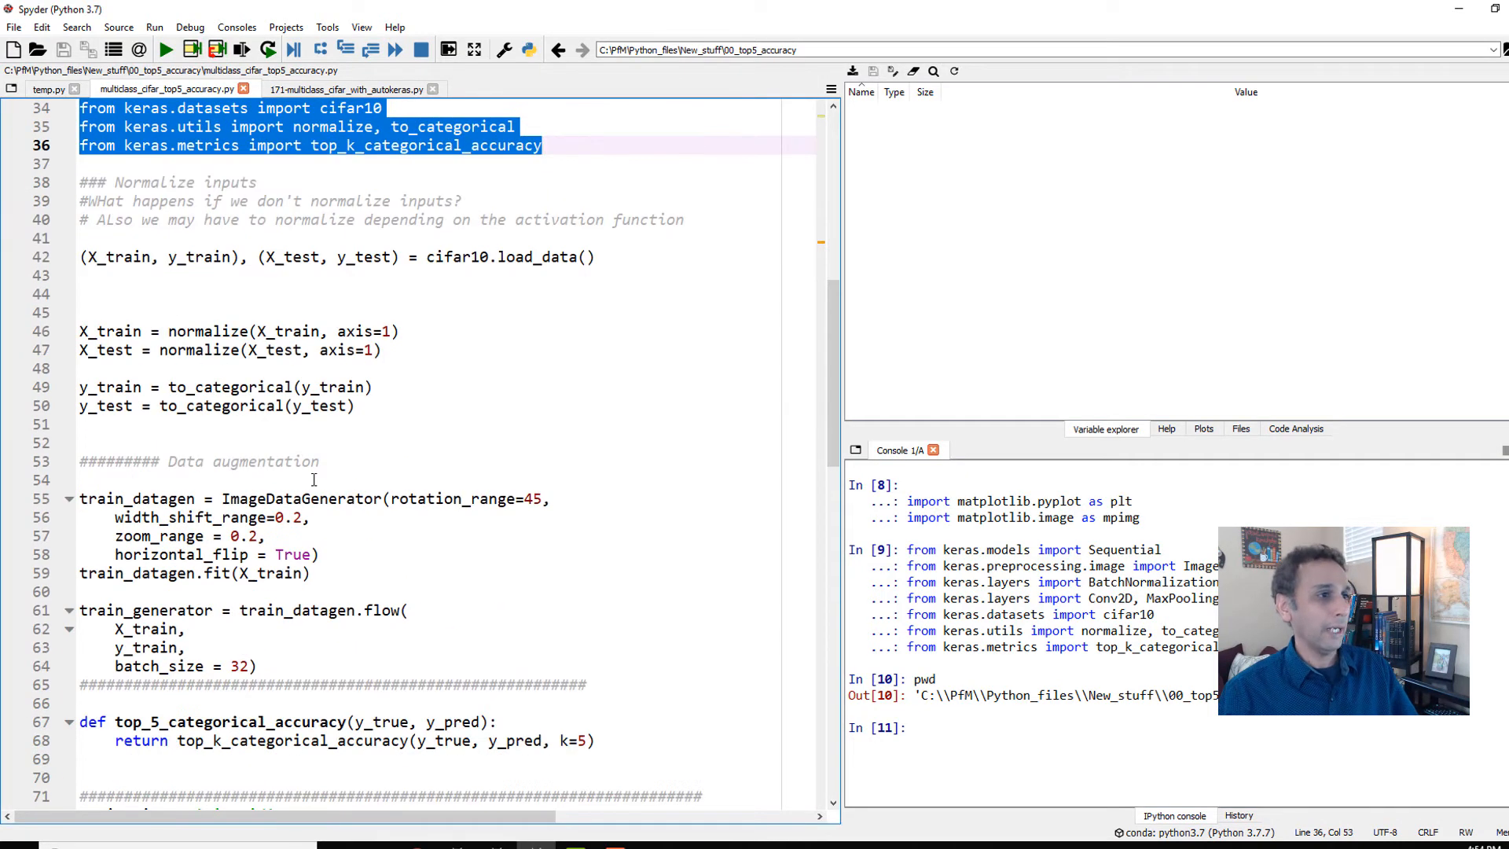
- Load CIFAR-10 via cifar10.load_data() and select the X_train/X_test normalize lines
left_click(82, 237)
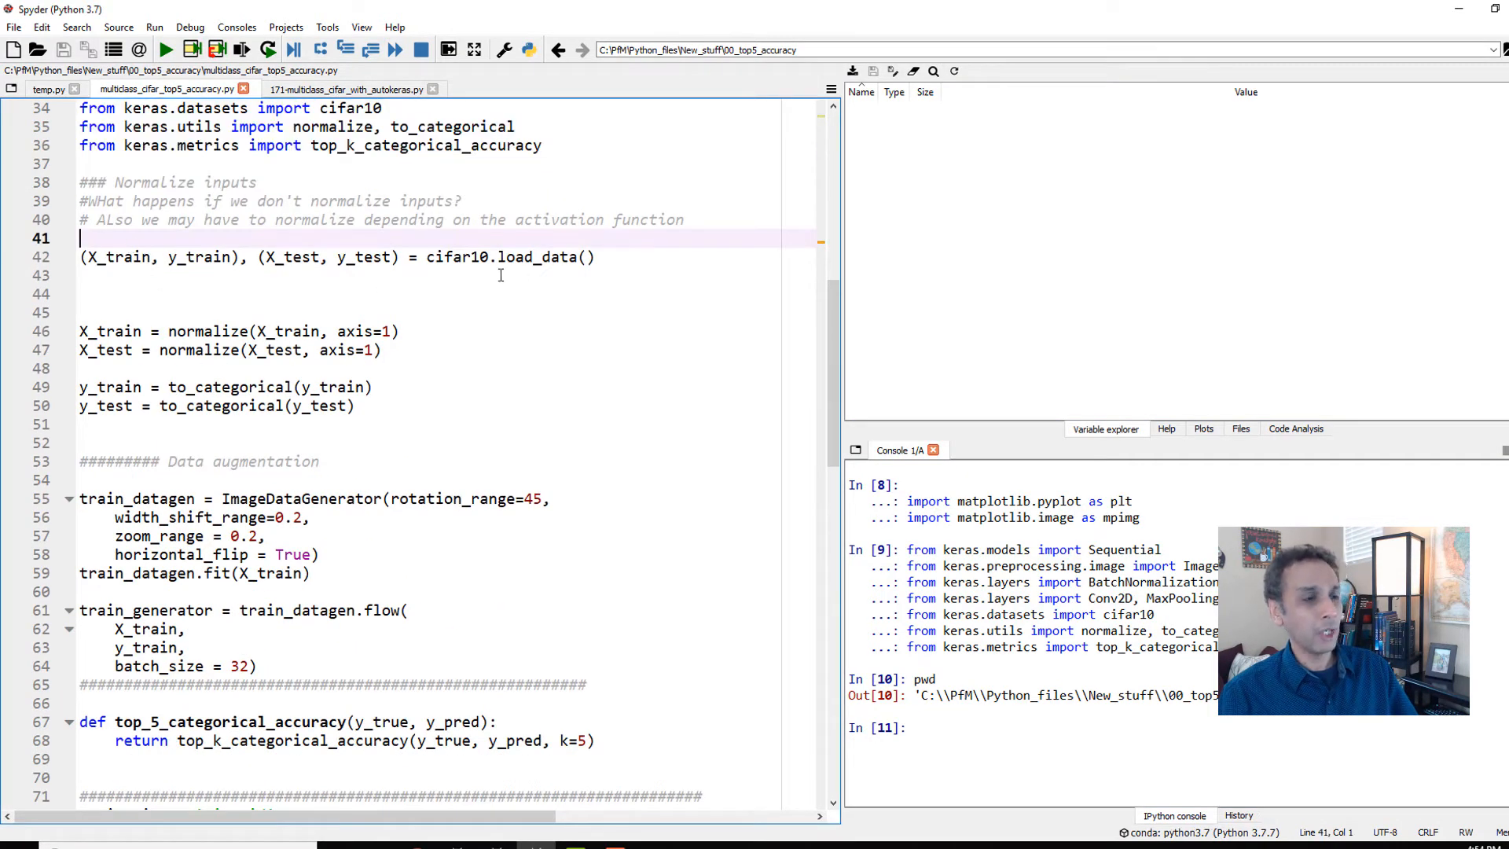
scroll("up", 3)
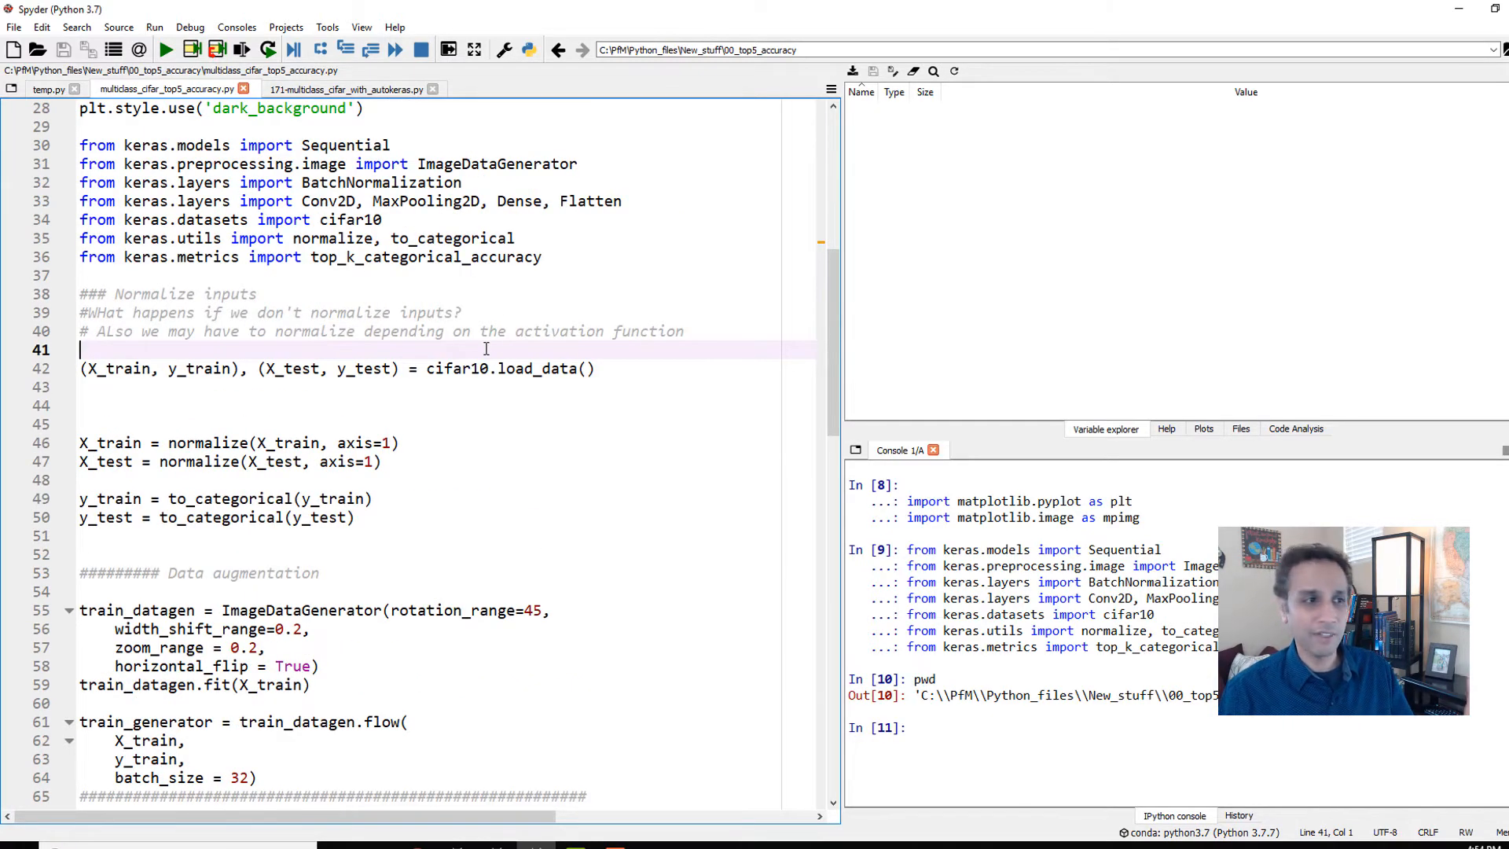
left_click(447, 369)
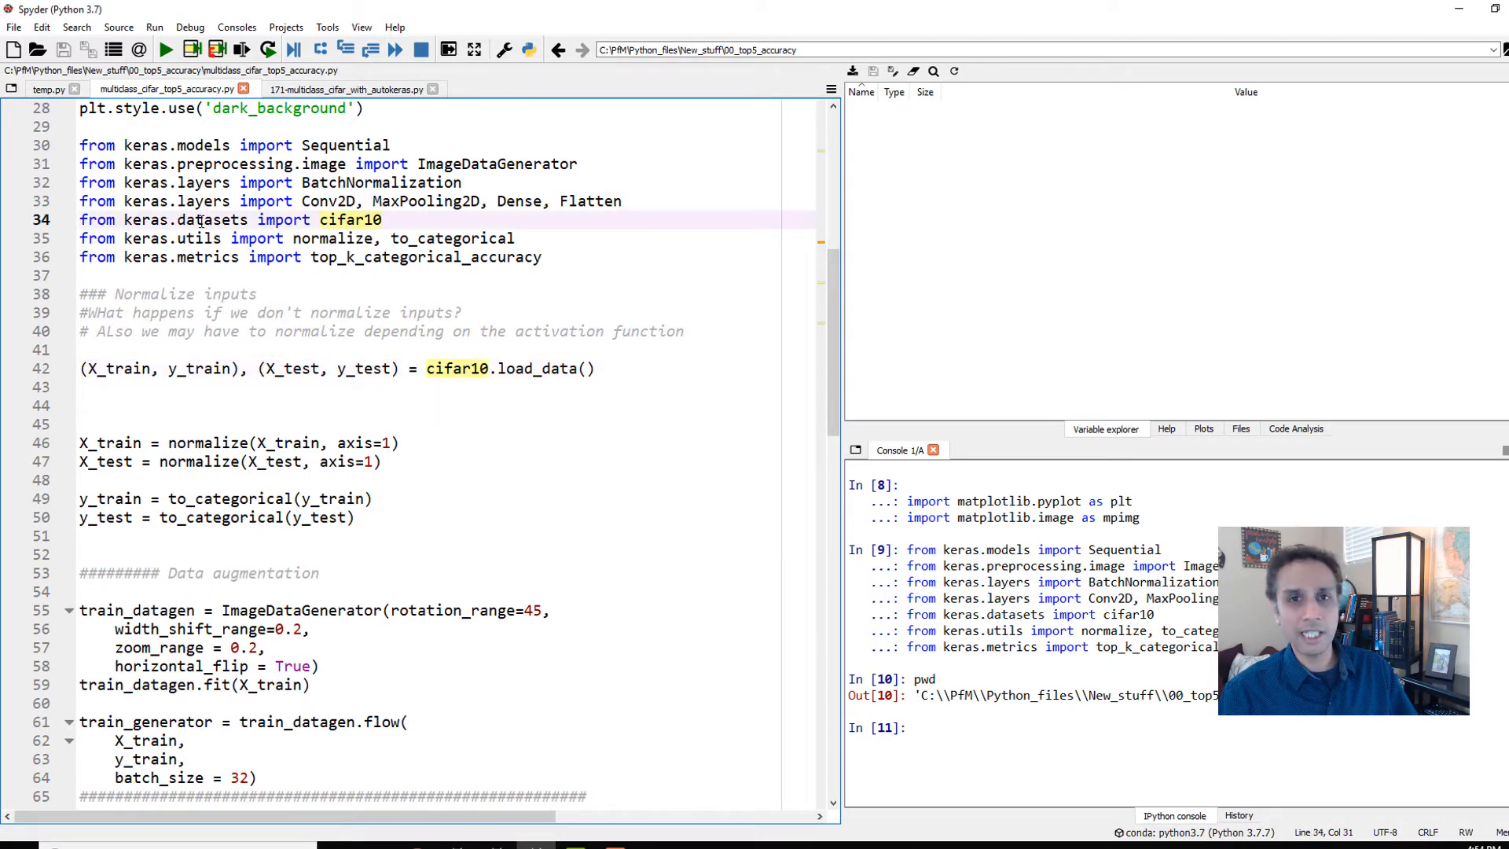
left_click(86, 368)
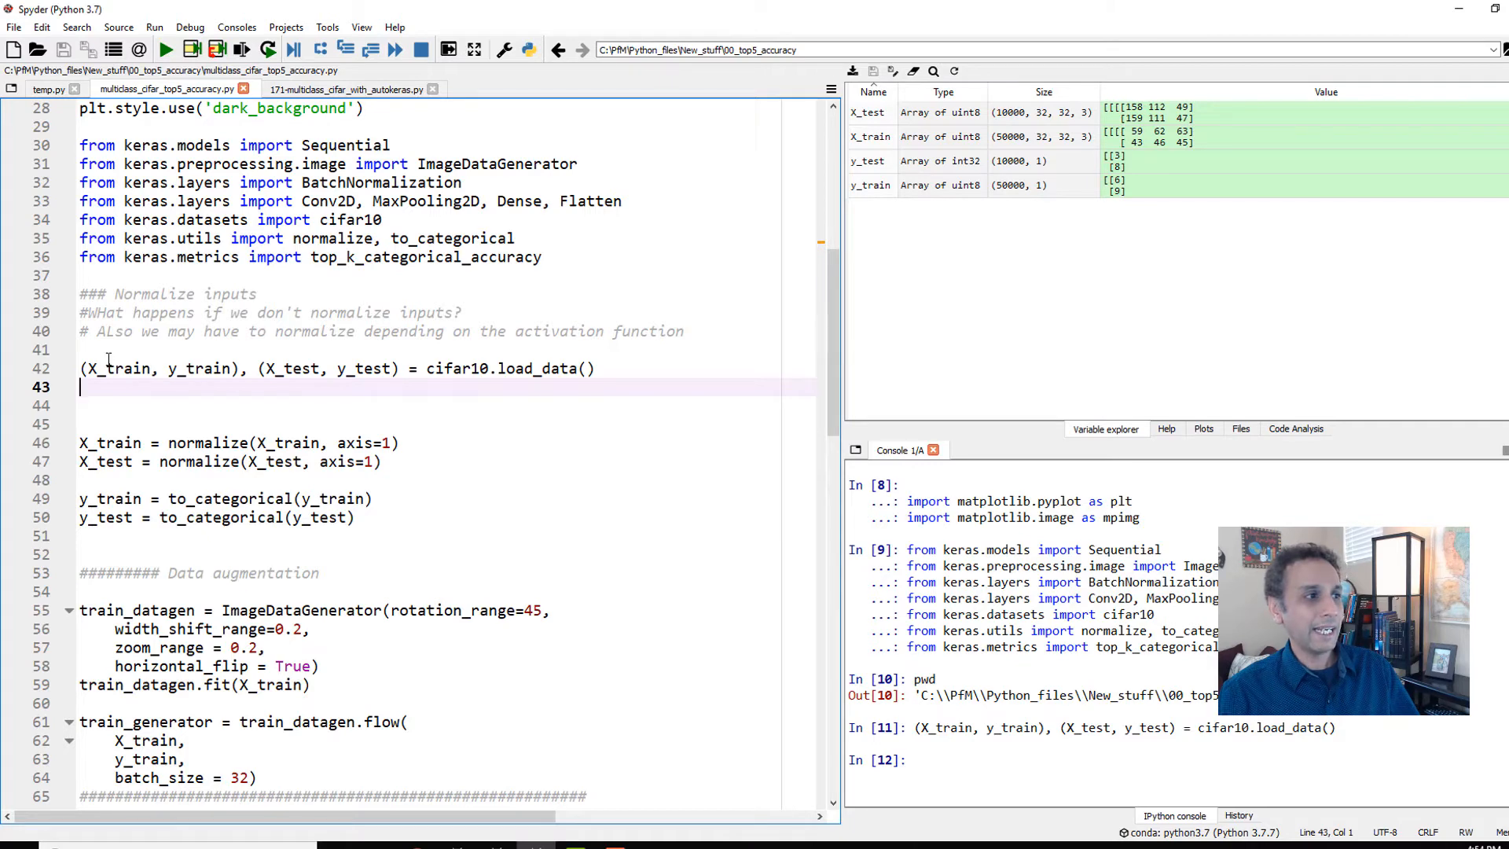
left_click(106, 369)
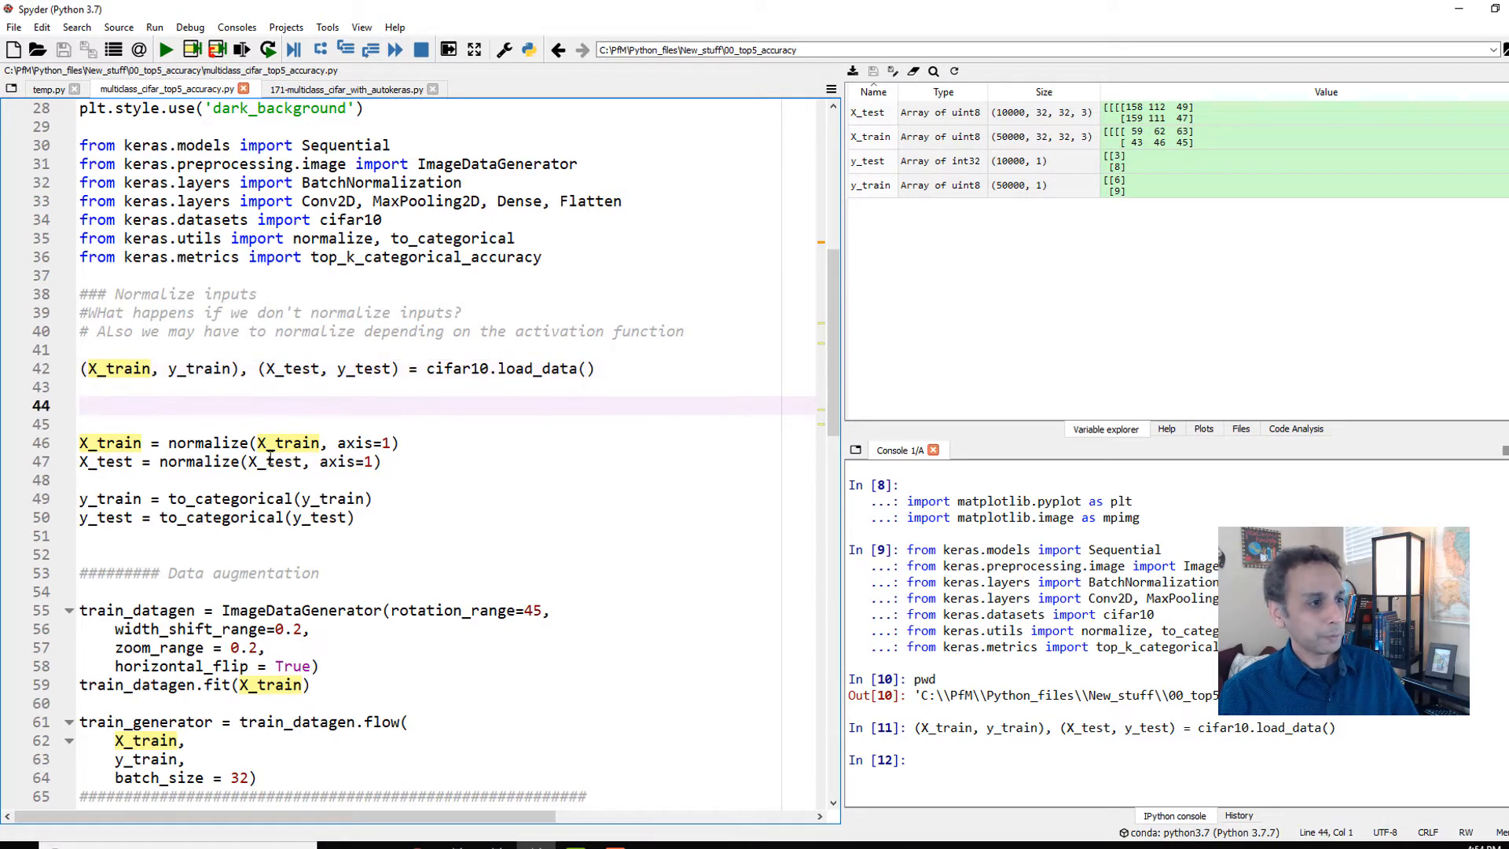
left_click(271, 461)
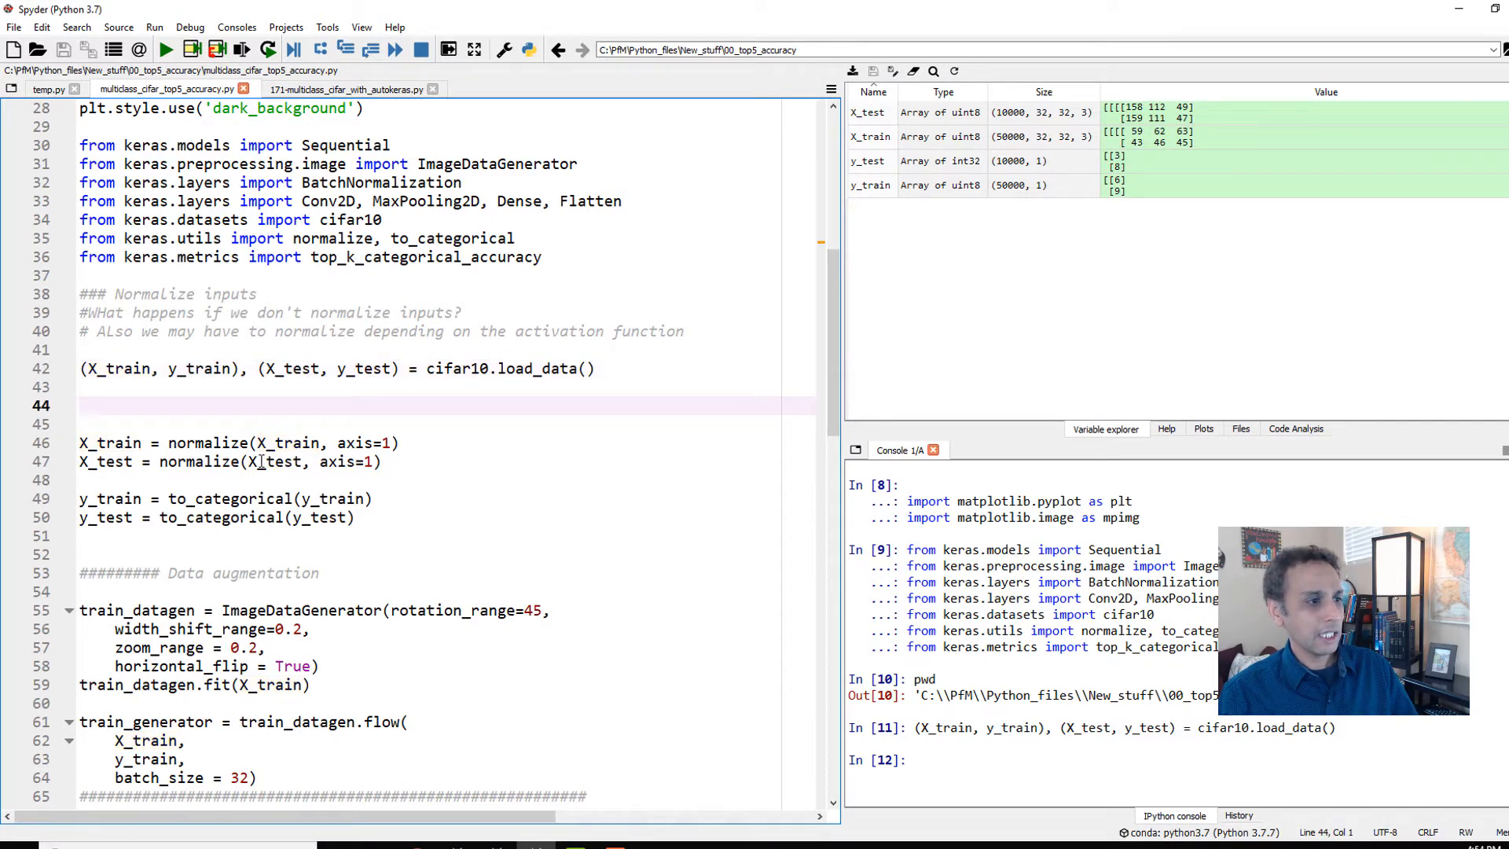
left_click(85, 416)
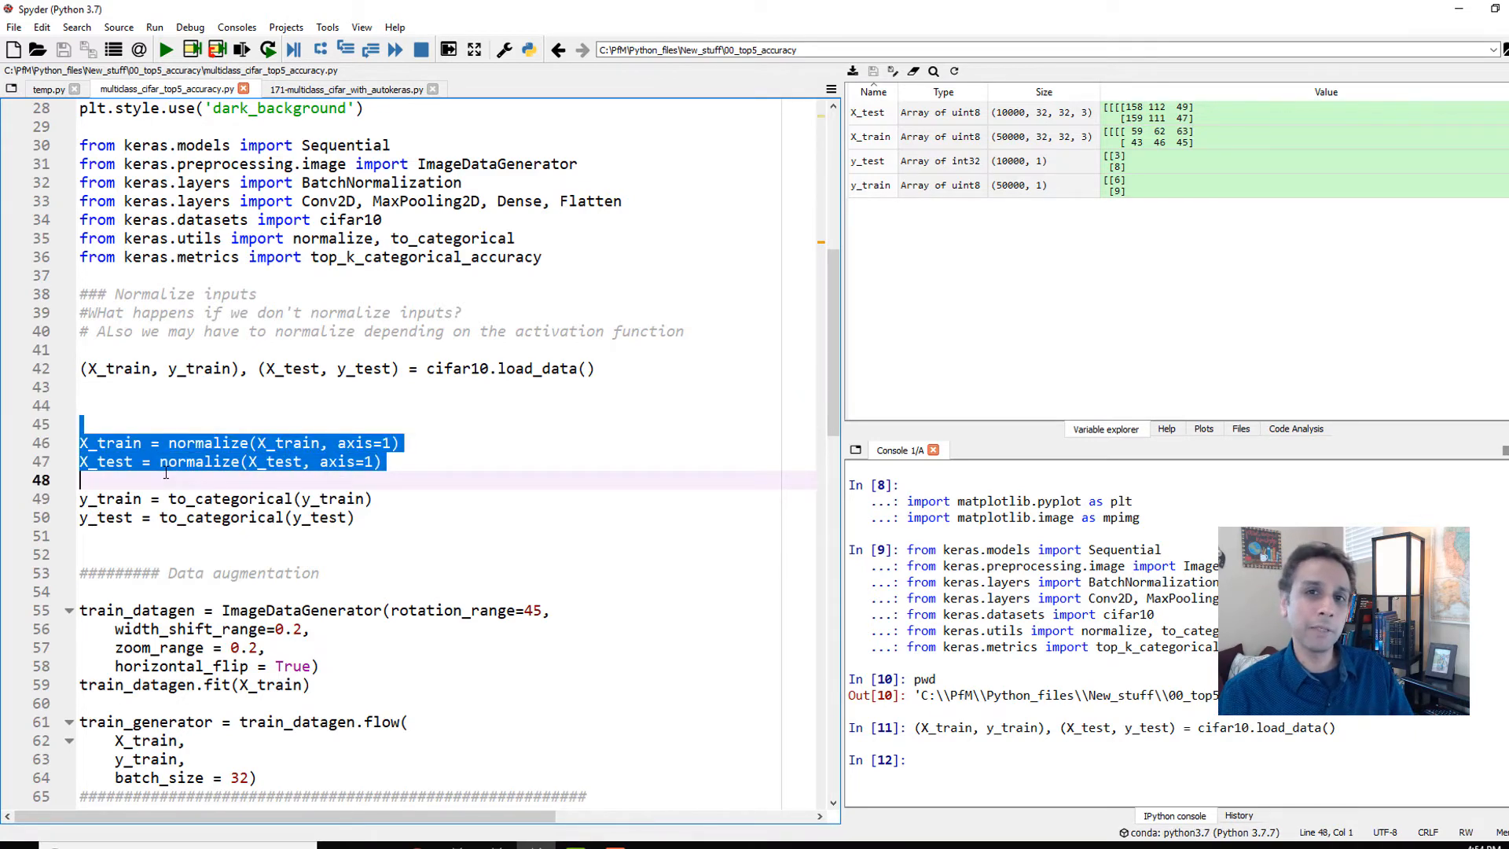
- Run the X_train/X_test normalize lines and scroll to the data augmentation block
left_click(241, 49)
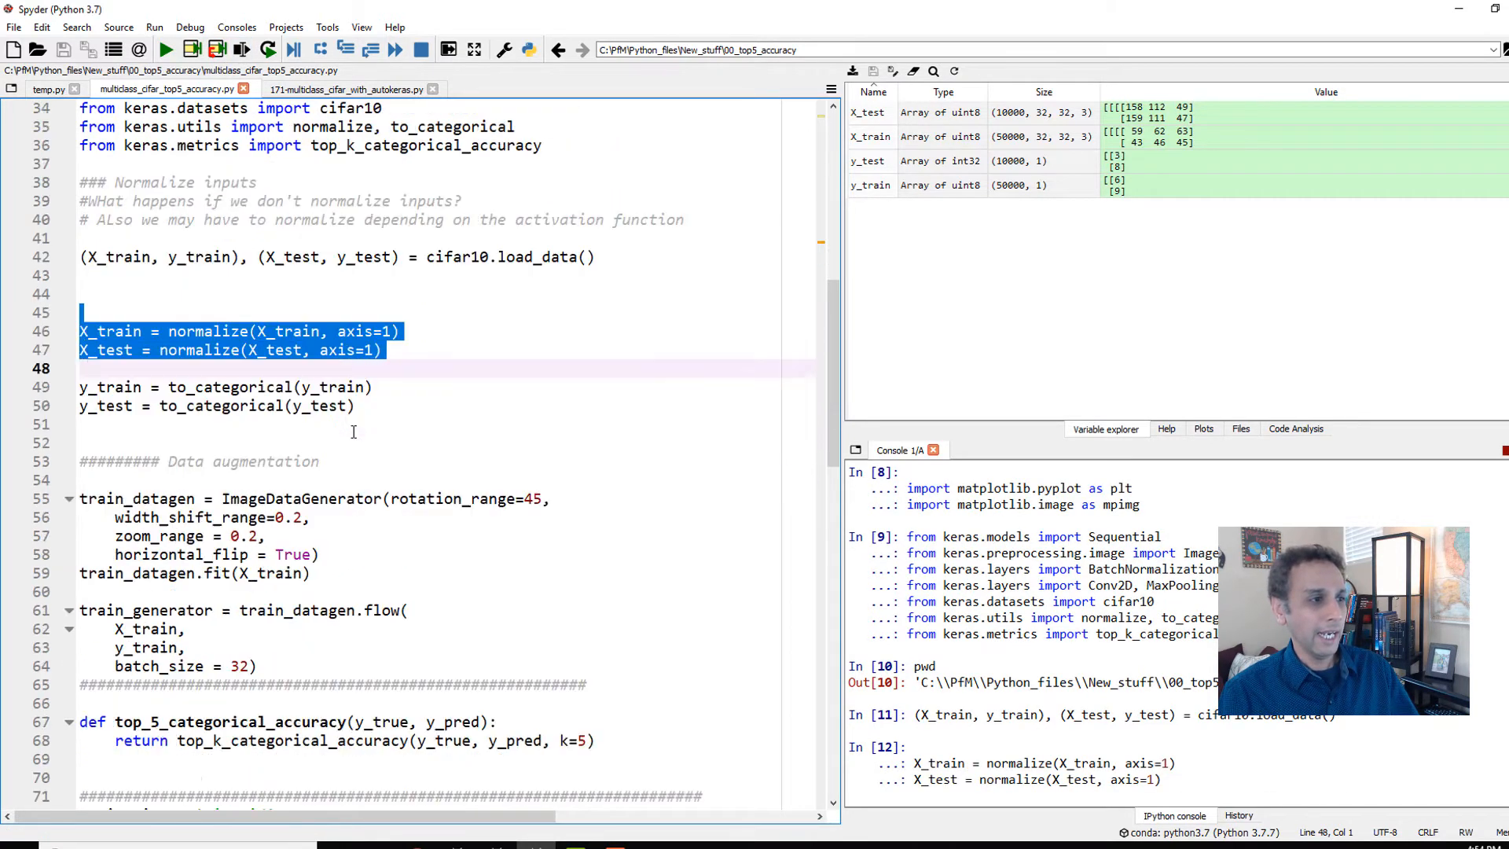
scroll("down", 3)
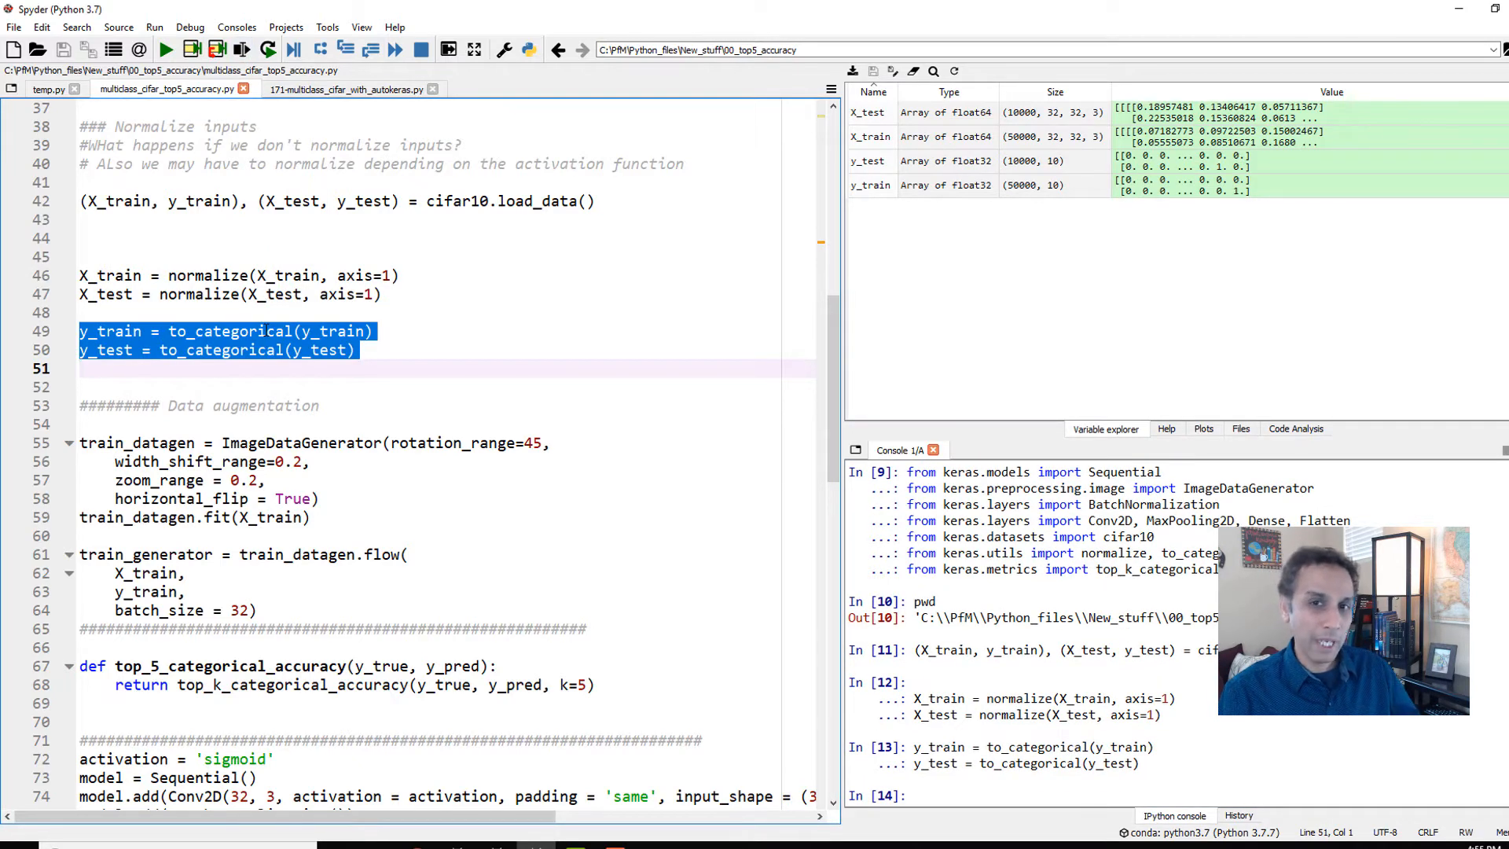
scroll("down", 3)
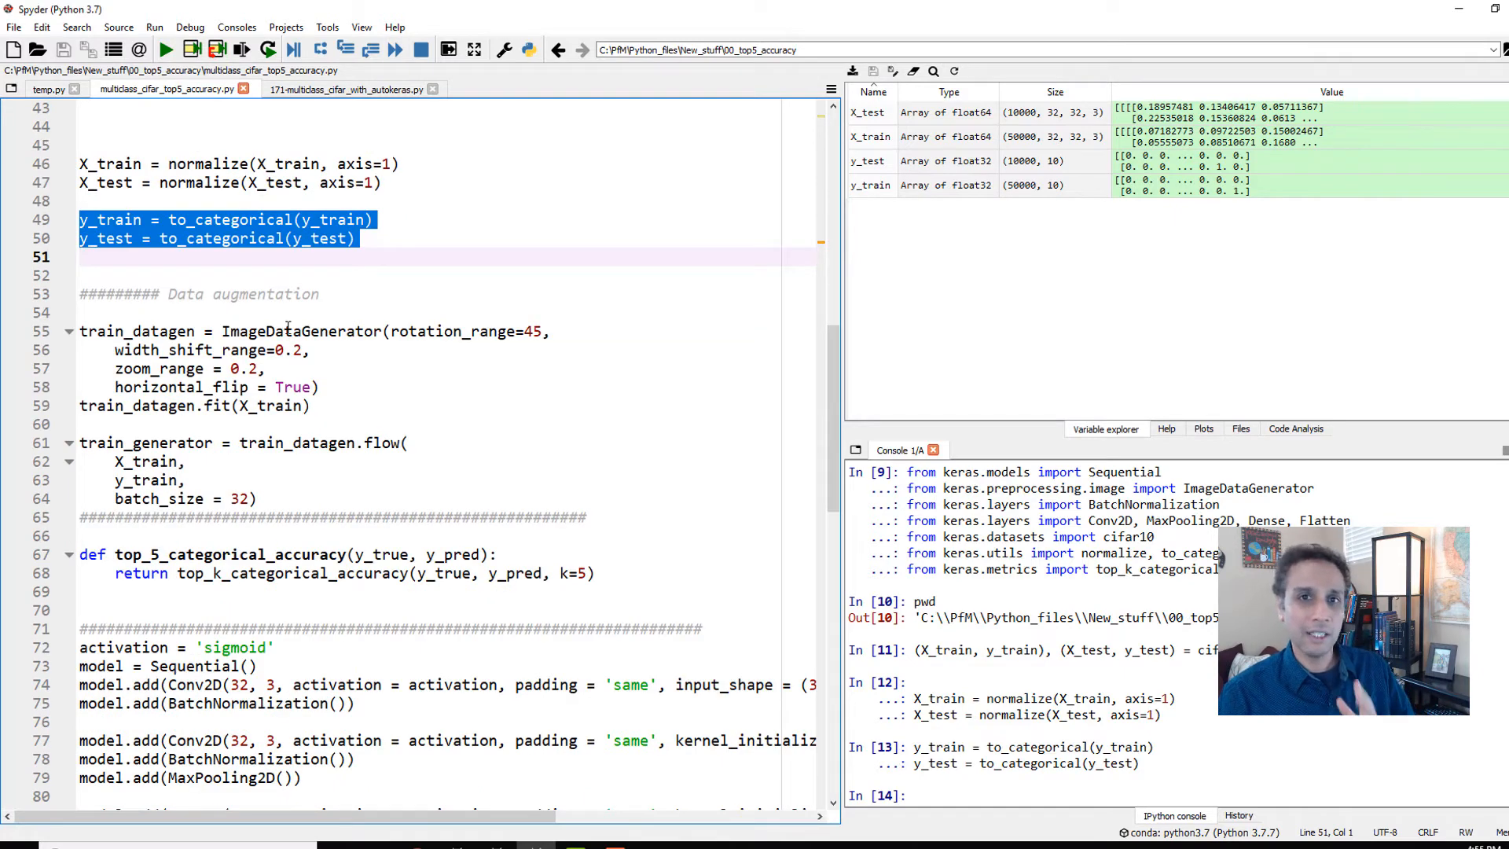
scroll("down", 3)
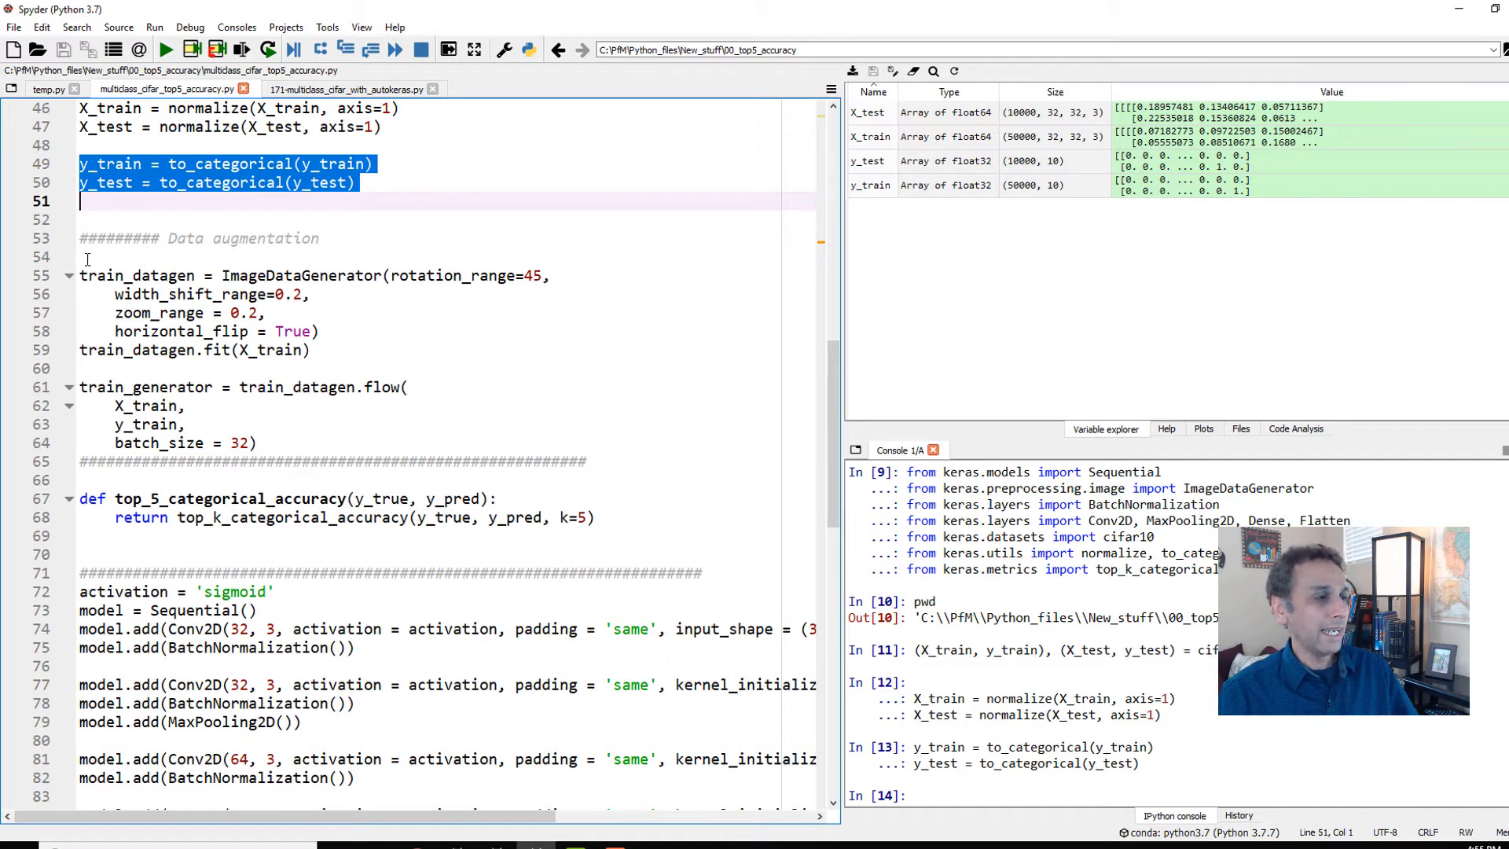
scroll("up", 3)
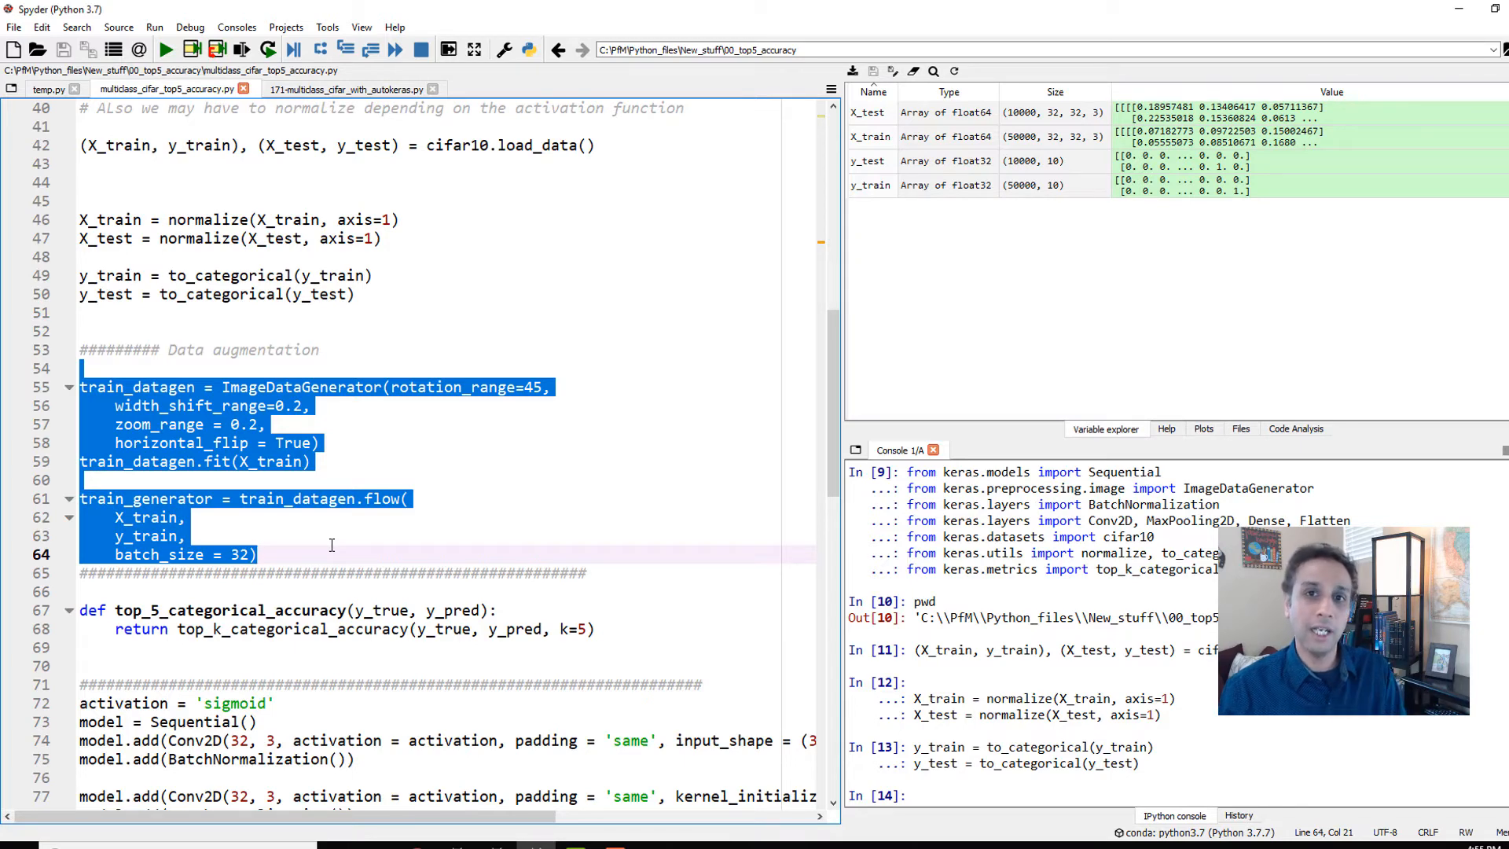
mouse_move(327, 546)
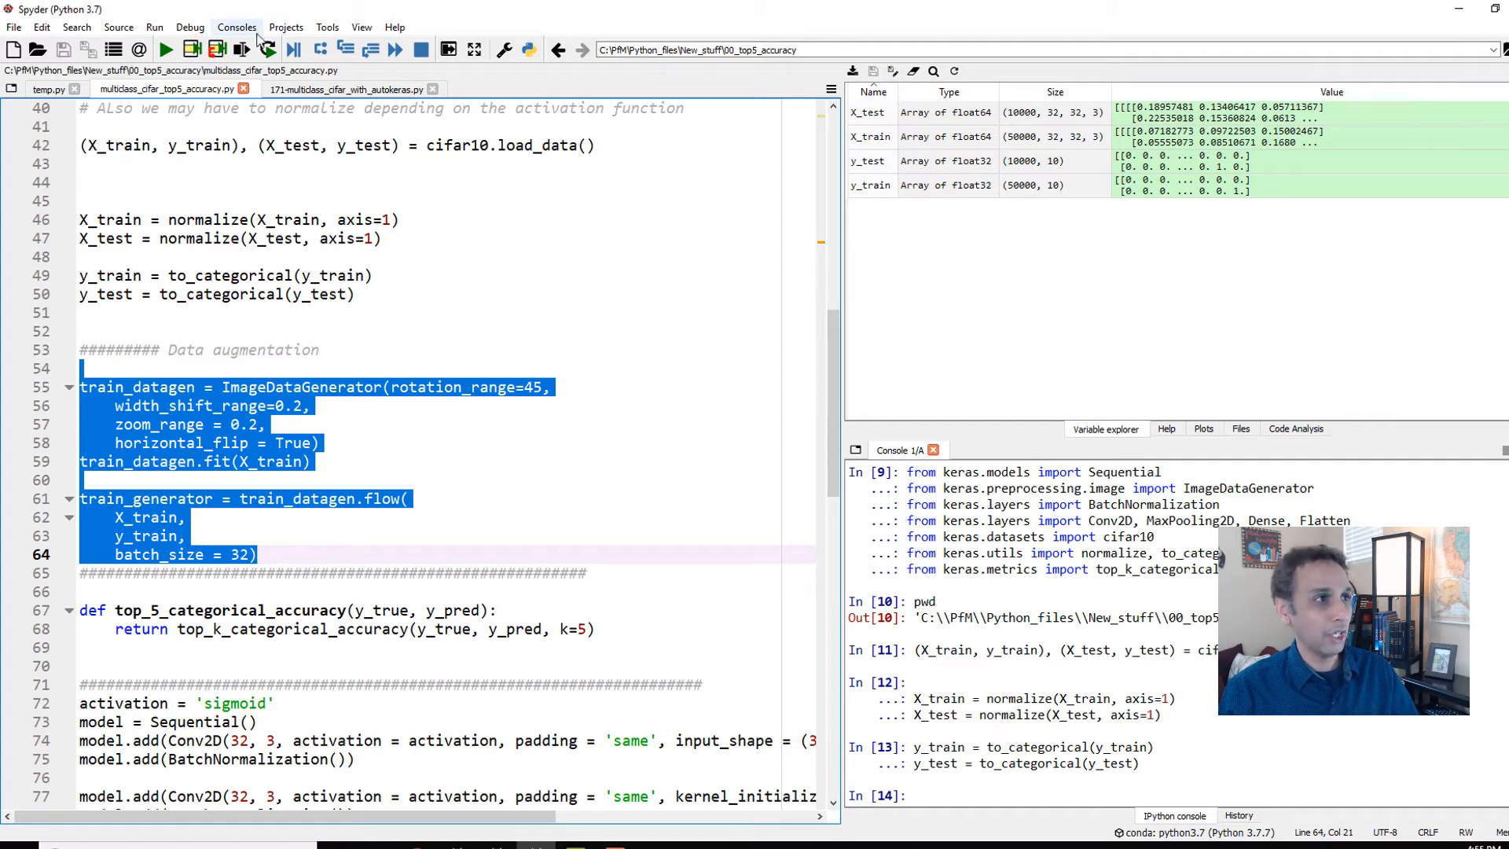
- Execute the selected ImageDataGenerator and train_generator flow code in the IPython console
left_click(192, 48)
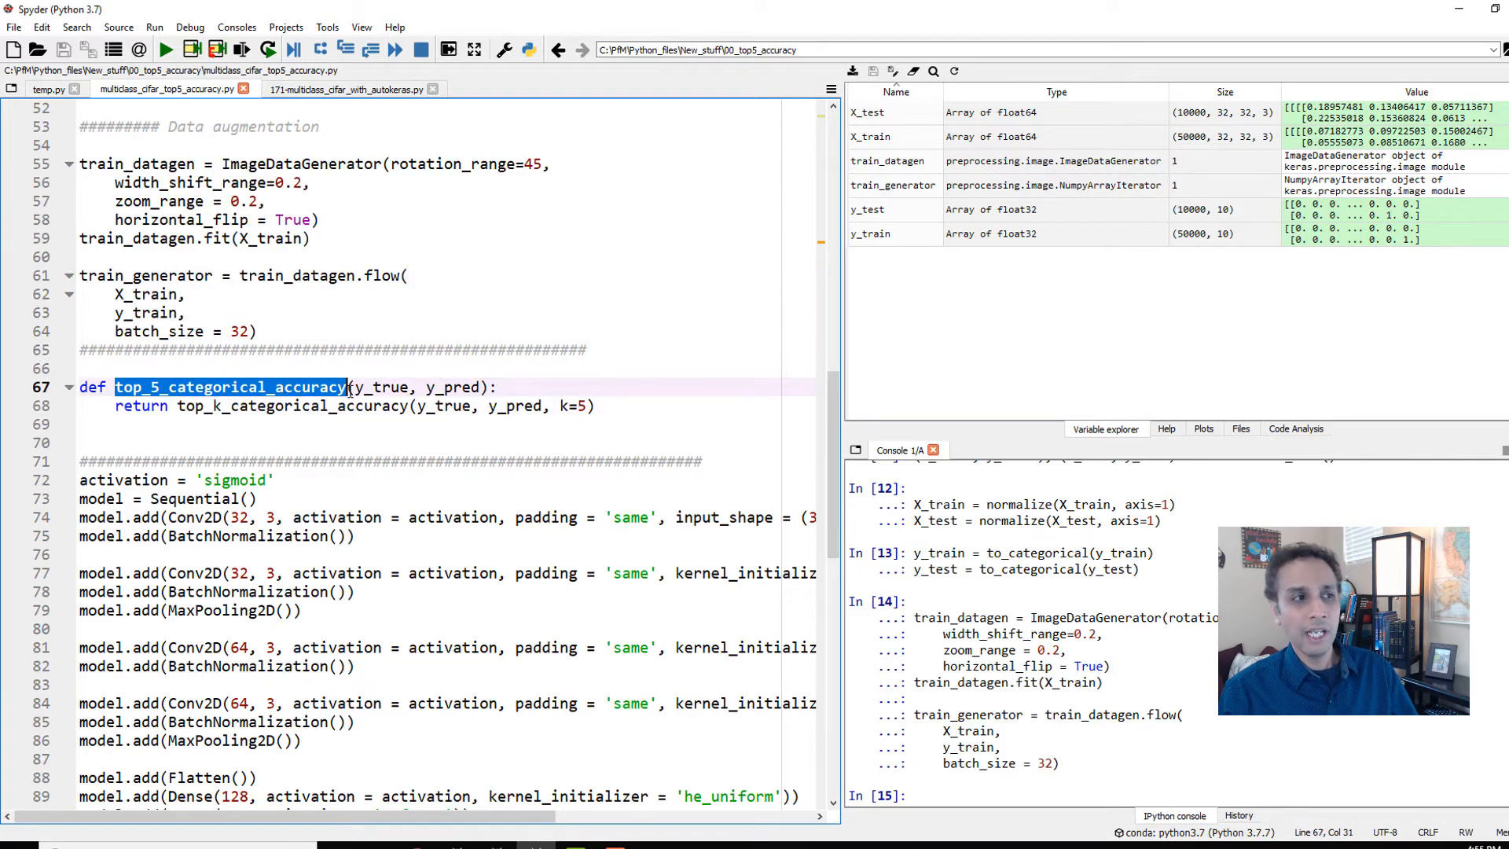
- Inspect the top_5_categorical_accuracy function, highlighting every use of y_pred
left_click(383, 387)
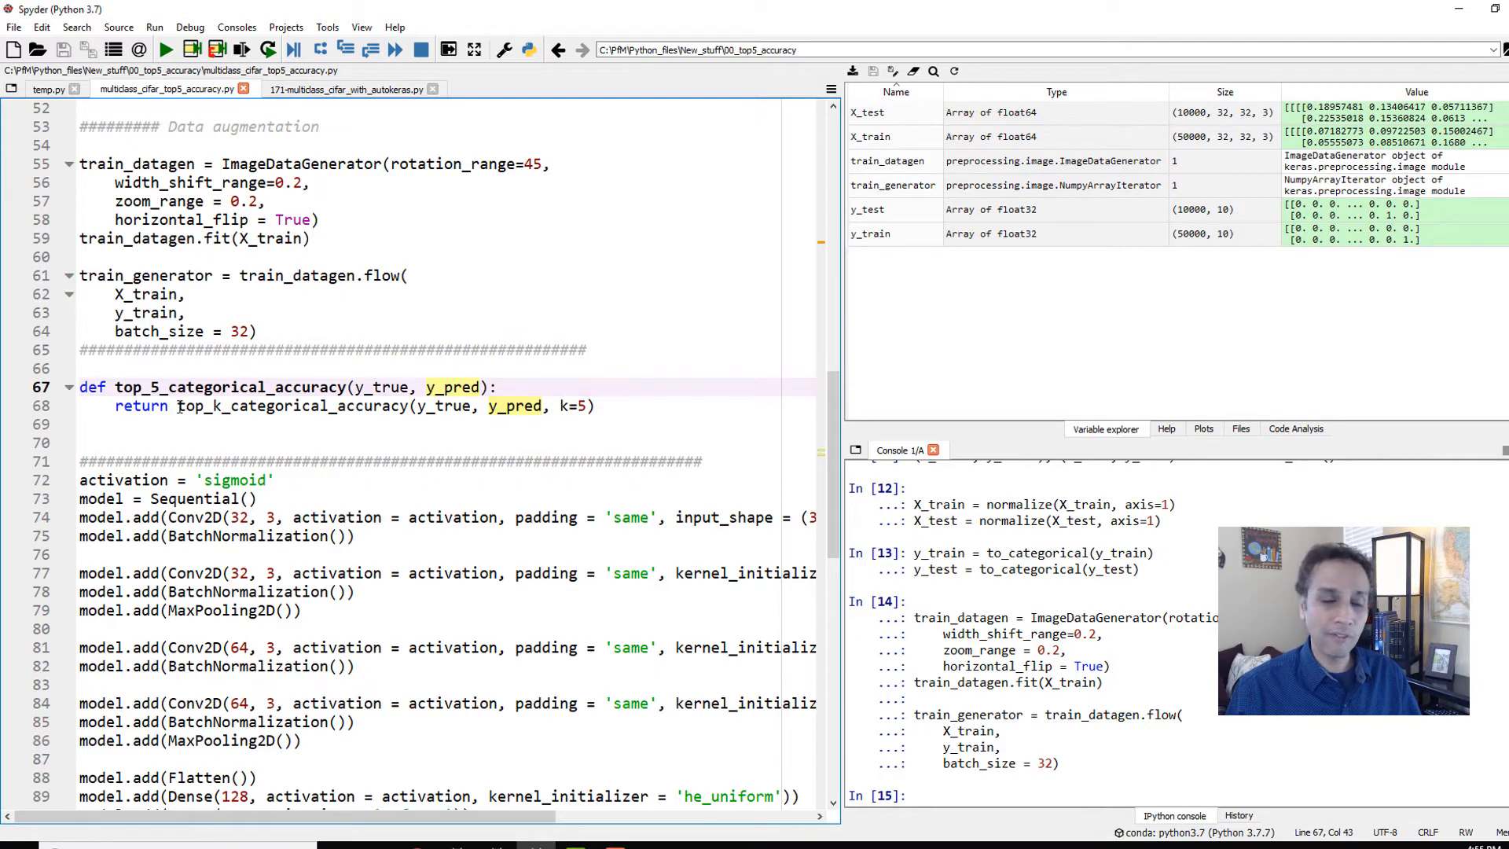
double_click(247, 405)
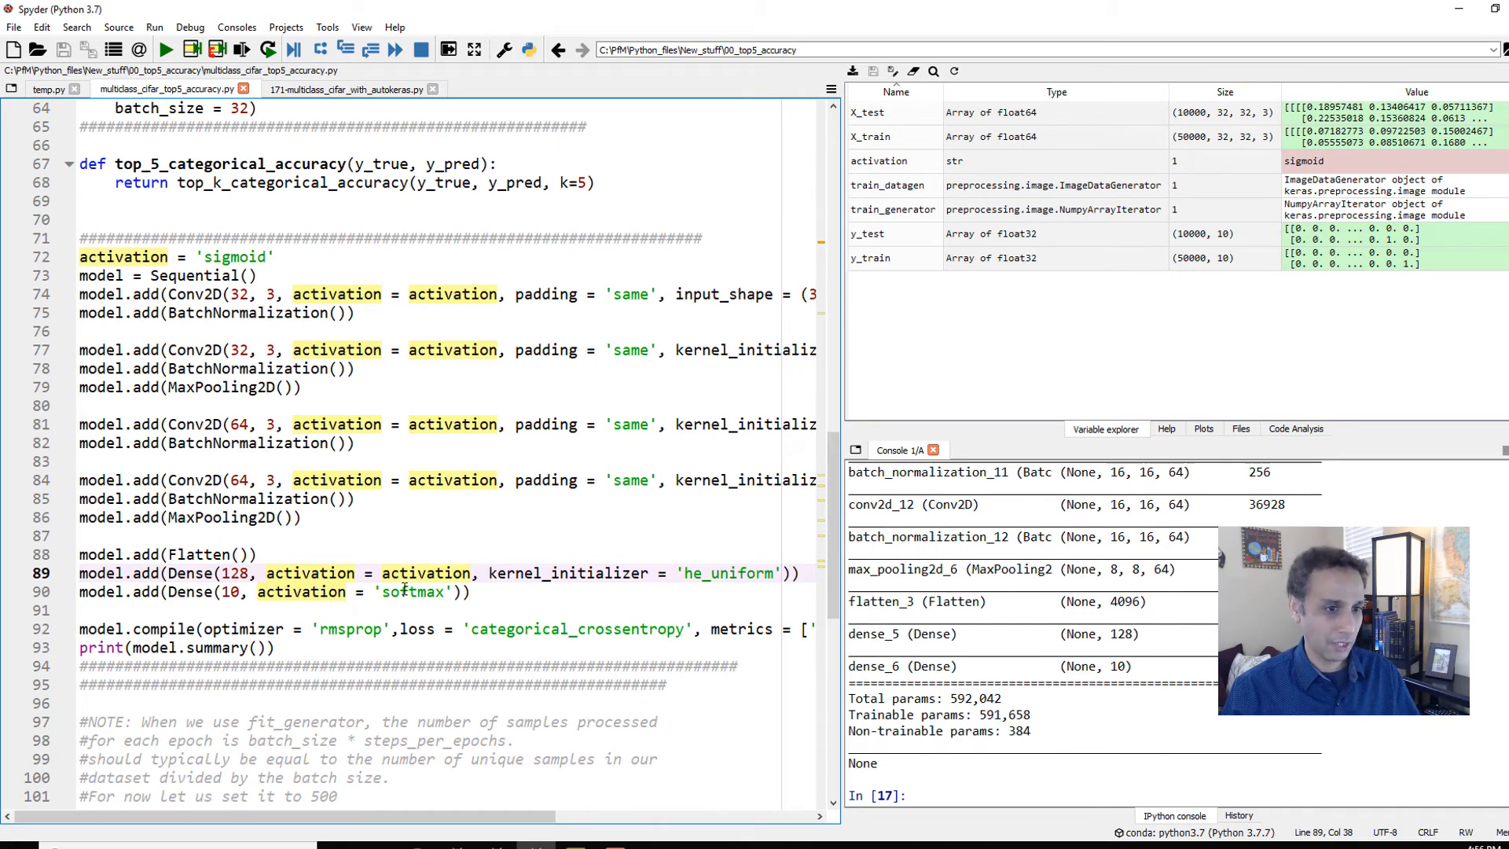
- Confirm model.compile metrics list 'accuracy' and top_5_categorical_accuracy, then review the fit_generator code
scroll("down", 3)
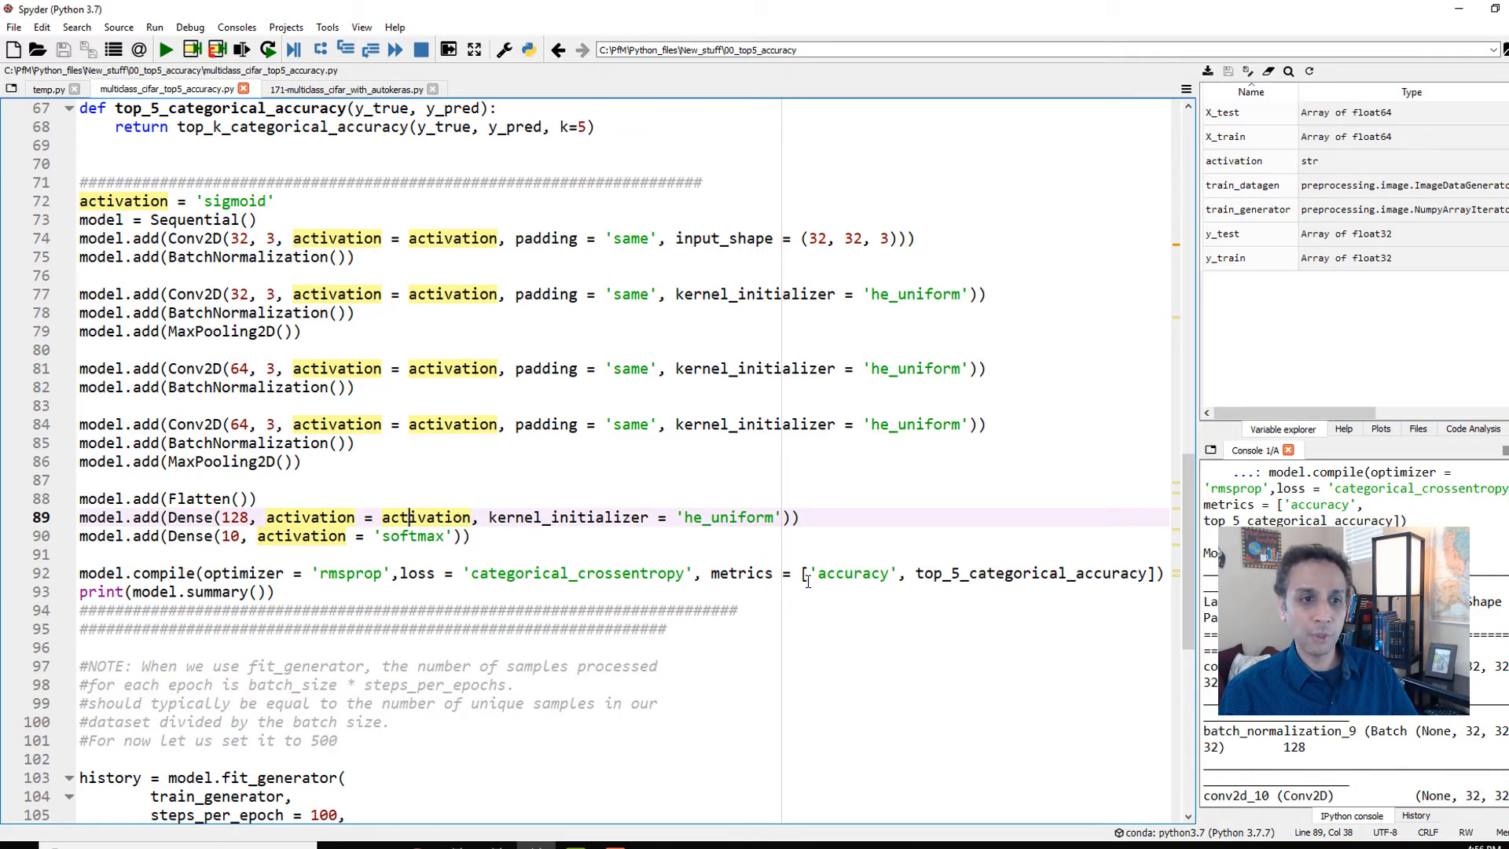
double_click(853, 573)
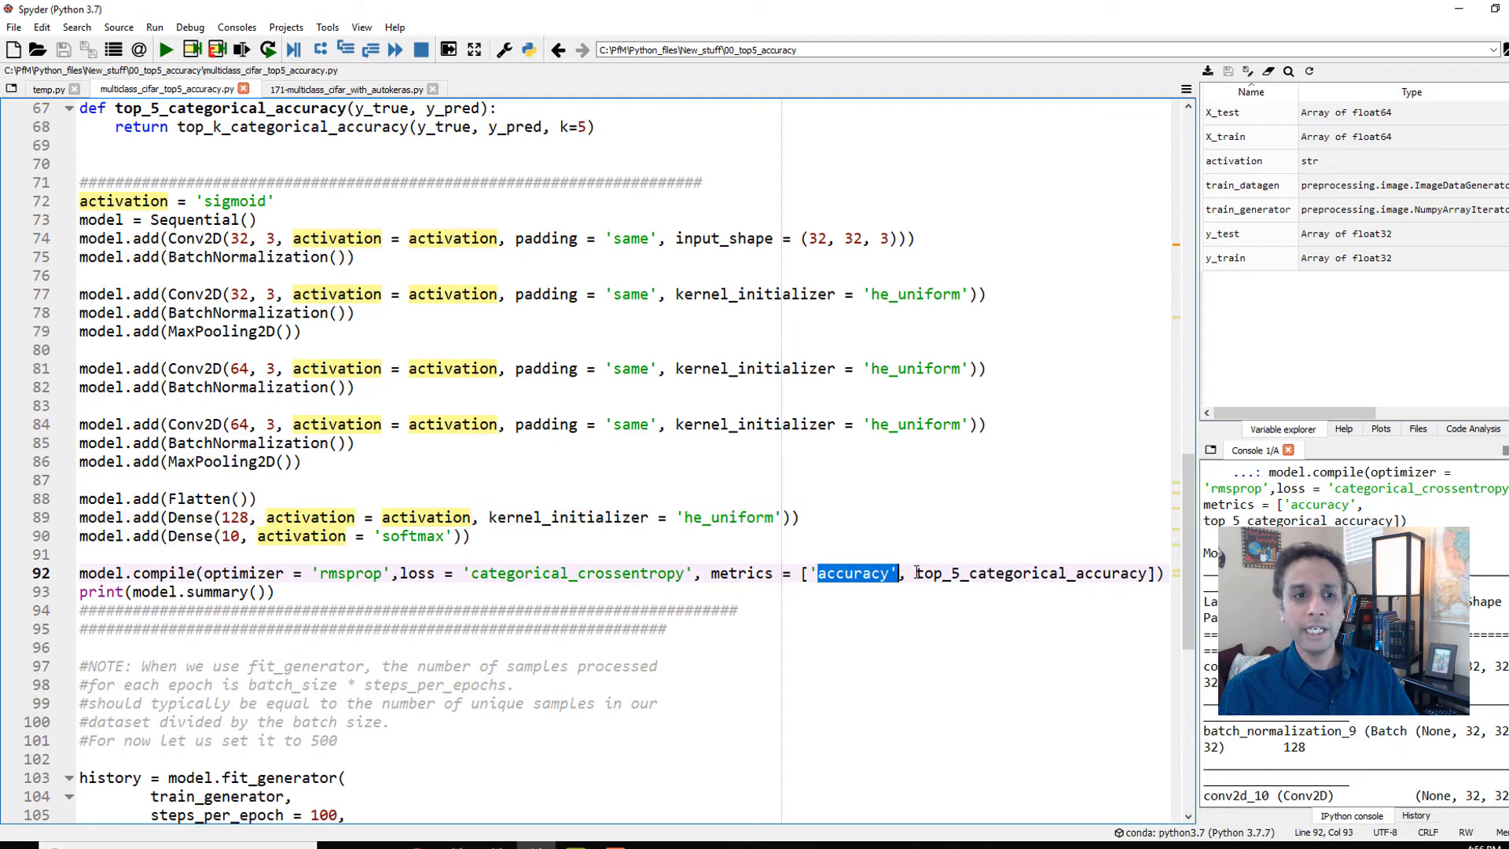
double_click(992, 573)
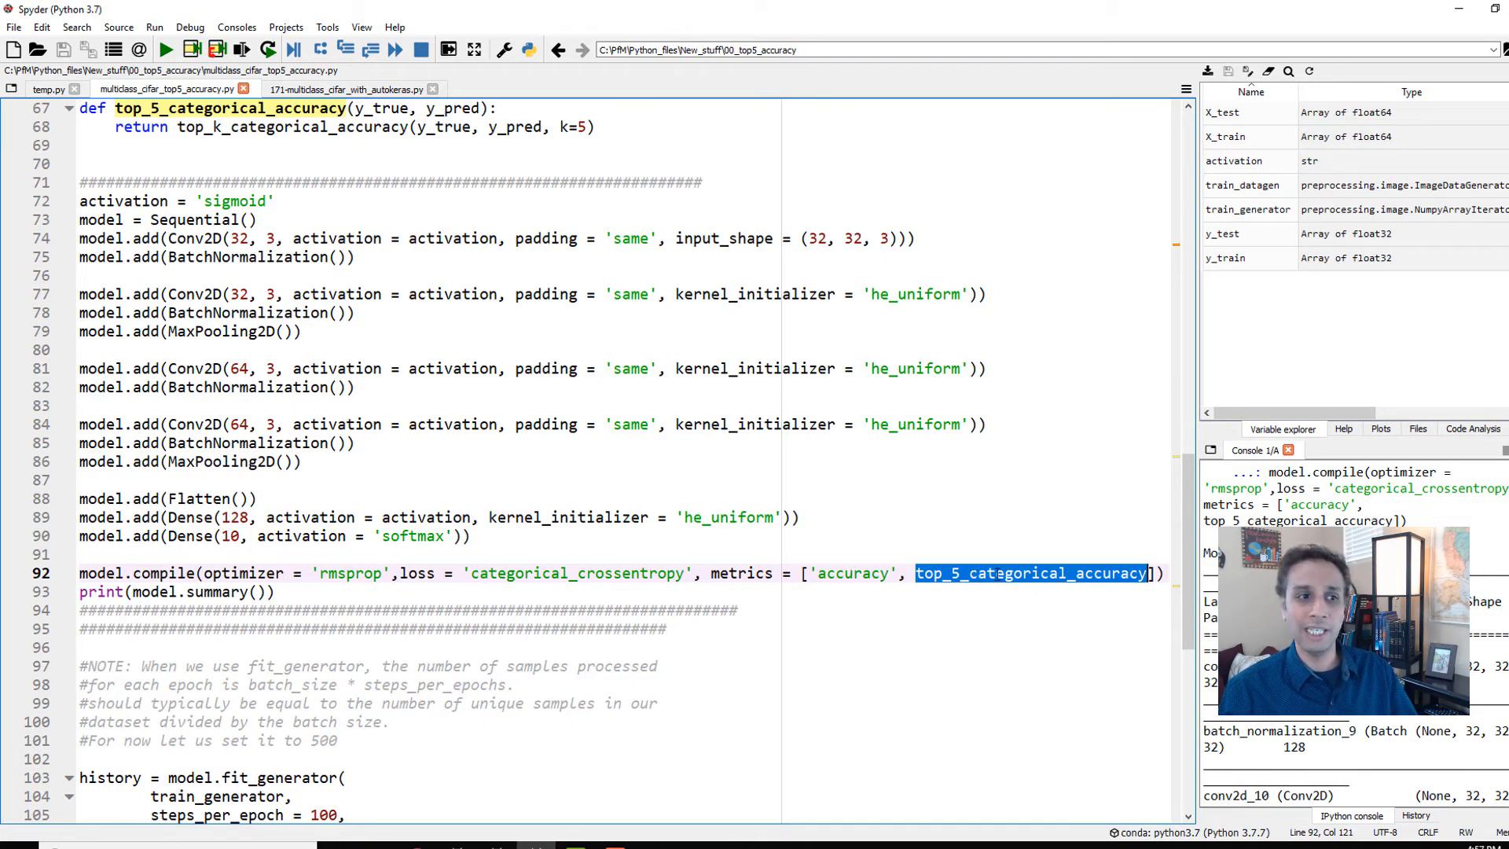
scroll("down", 3)
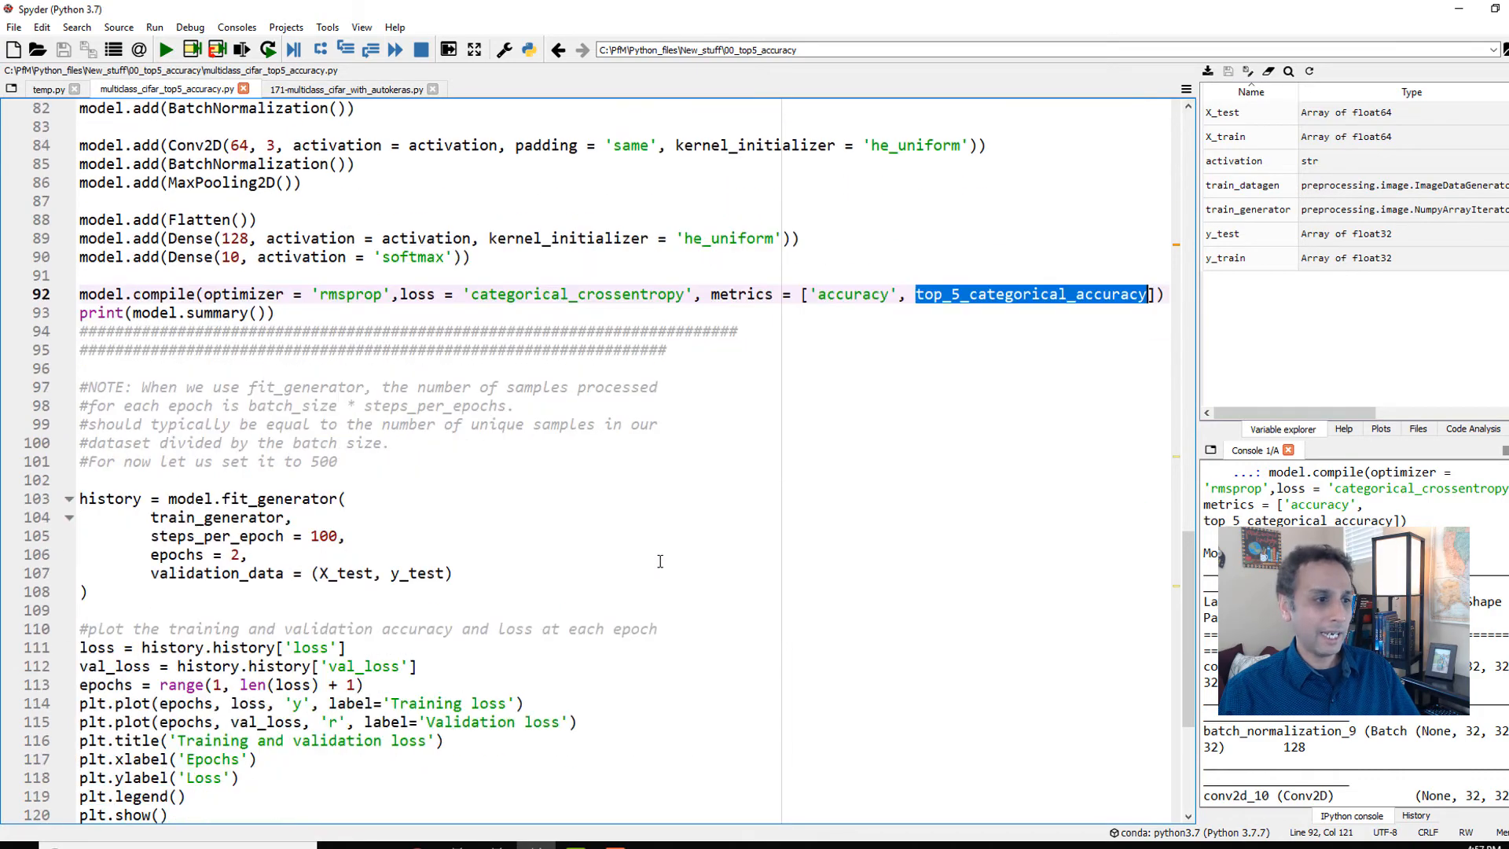
scroll("down", 3)
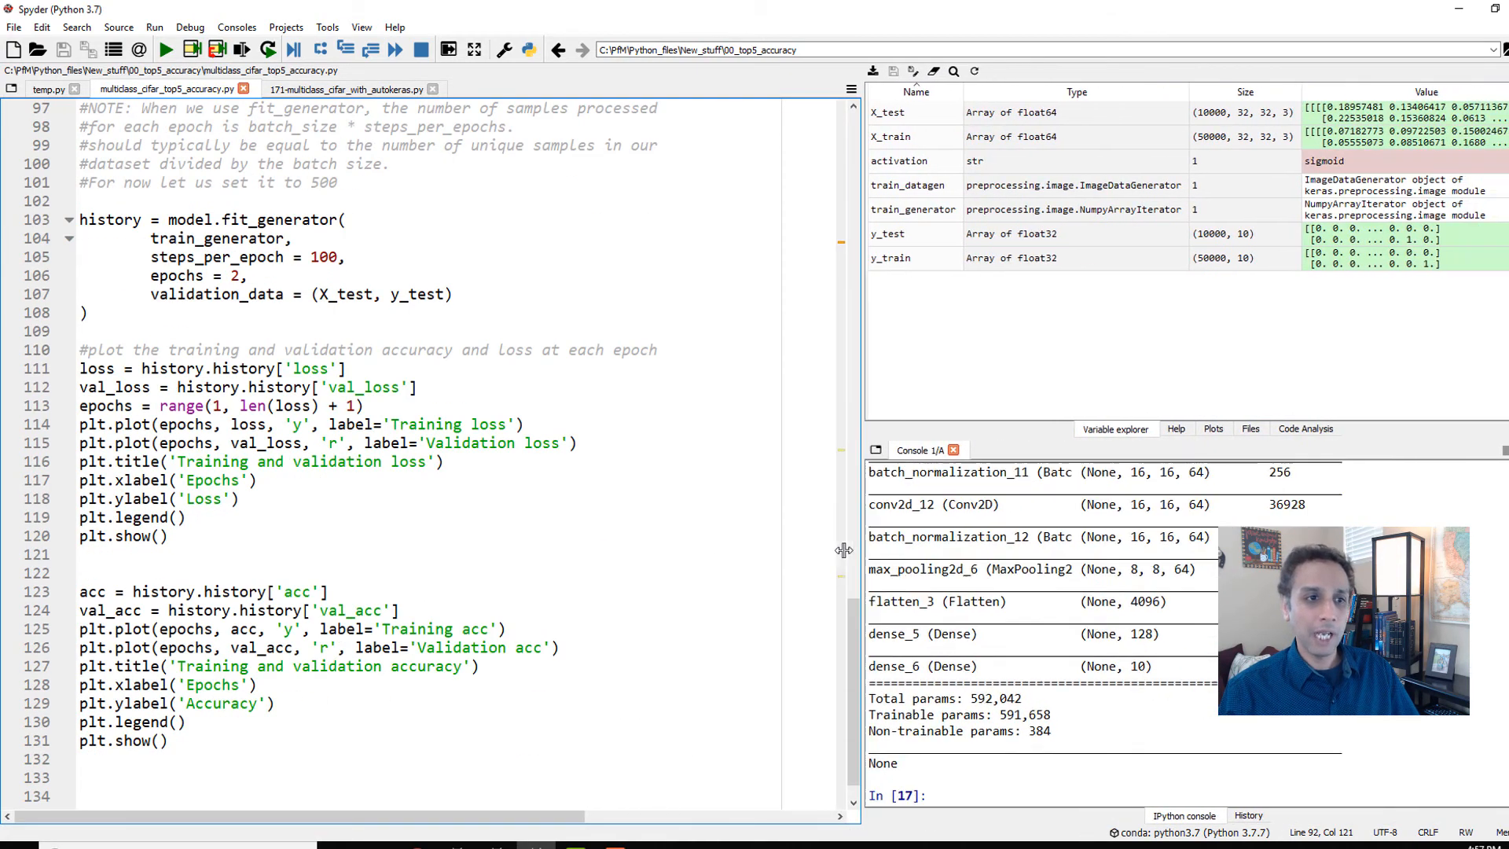
- Run the entire CIFAR top-5 accuracy script as a file to begin training
scroll("up", 3)
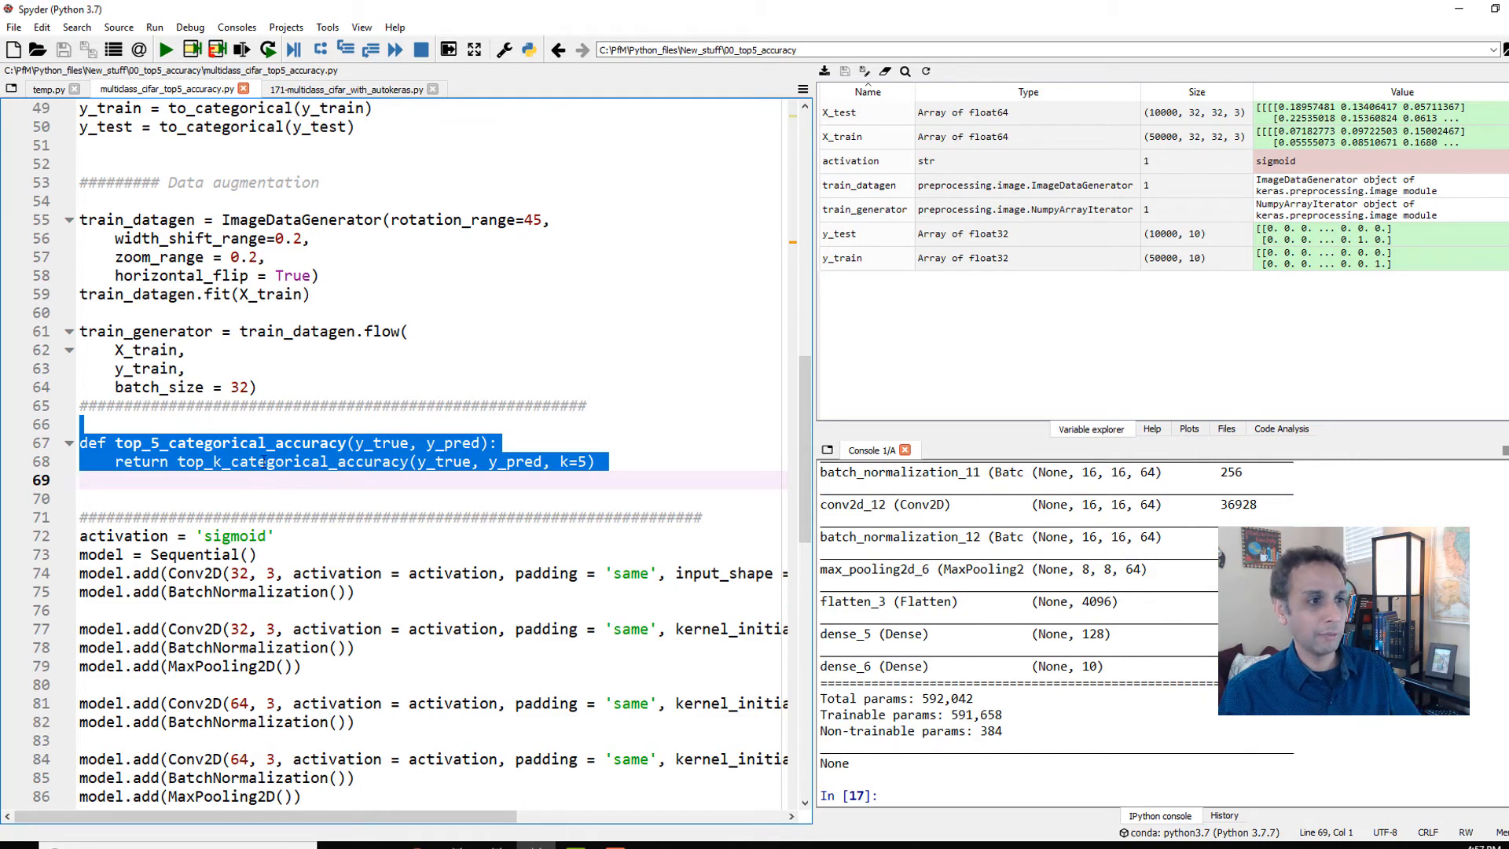
scroll("up", 3)
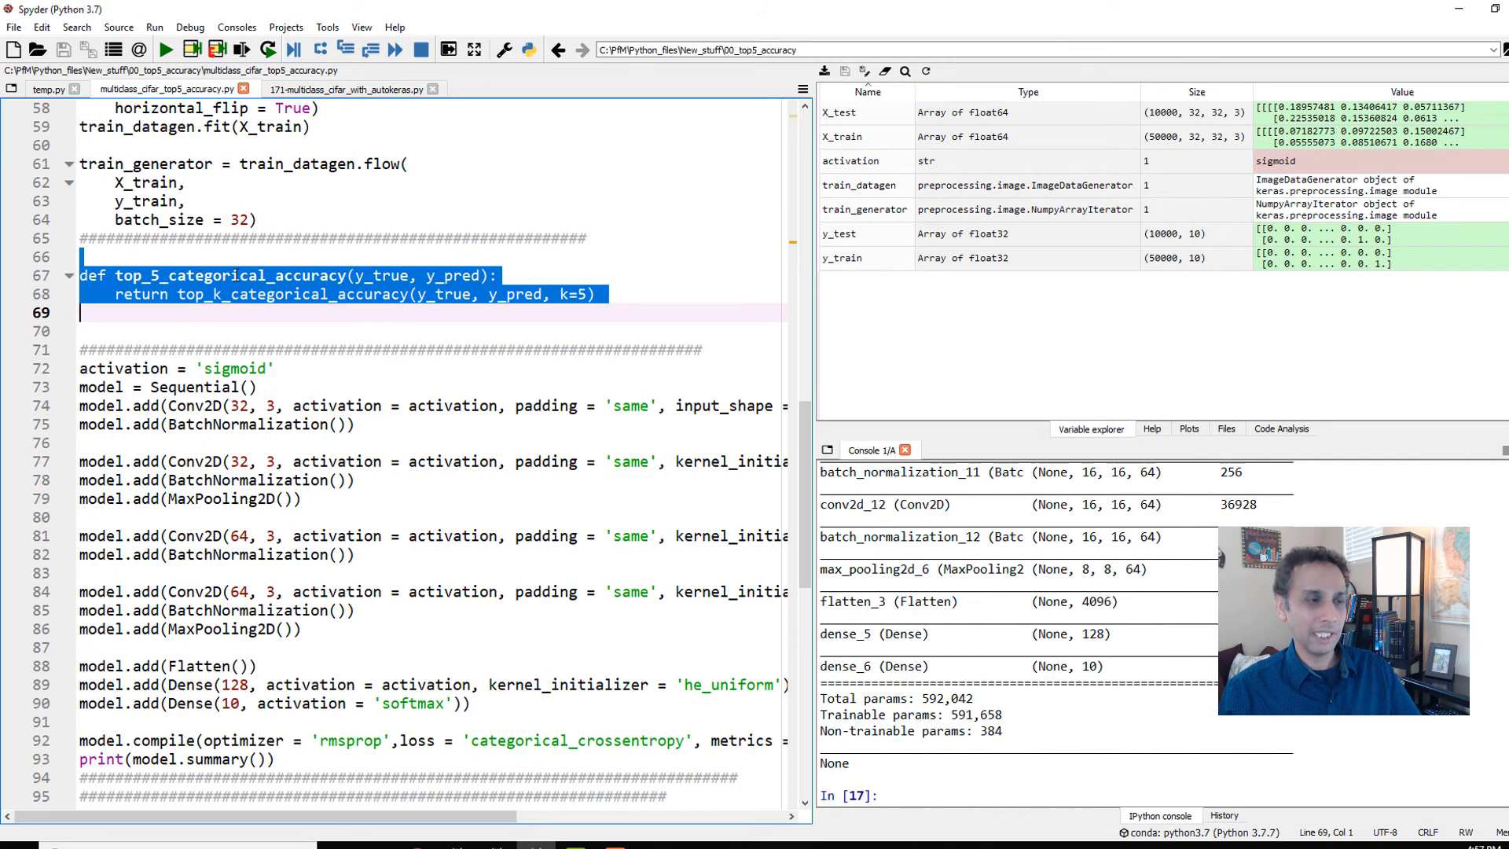
scroll("down", 3)
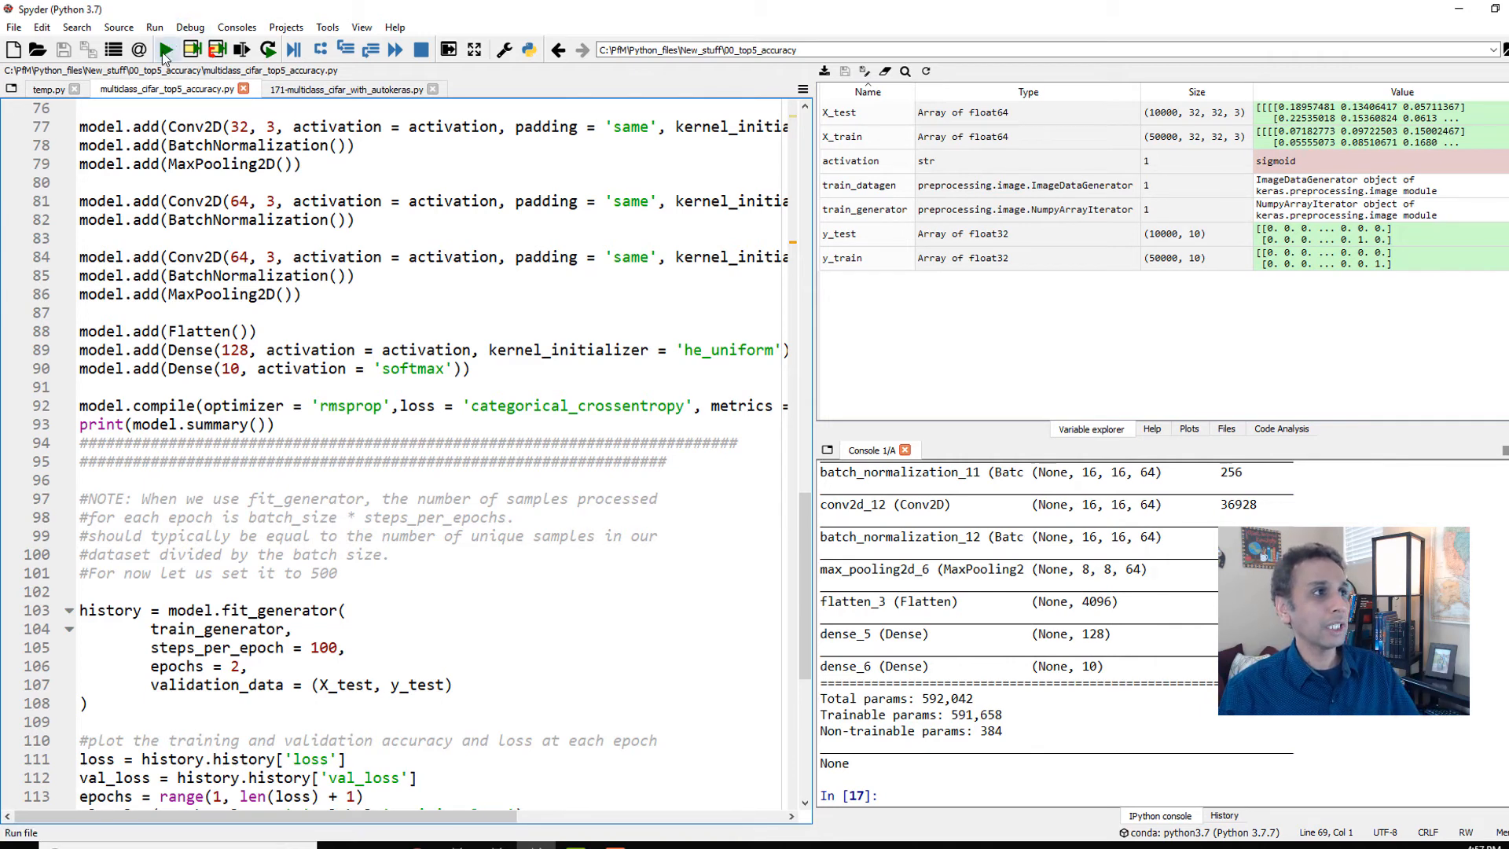
left_click(163, 49)
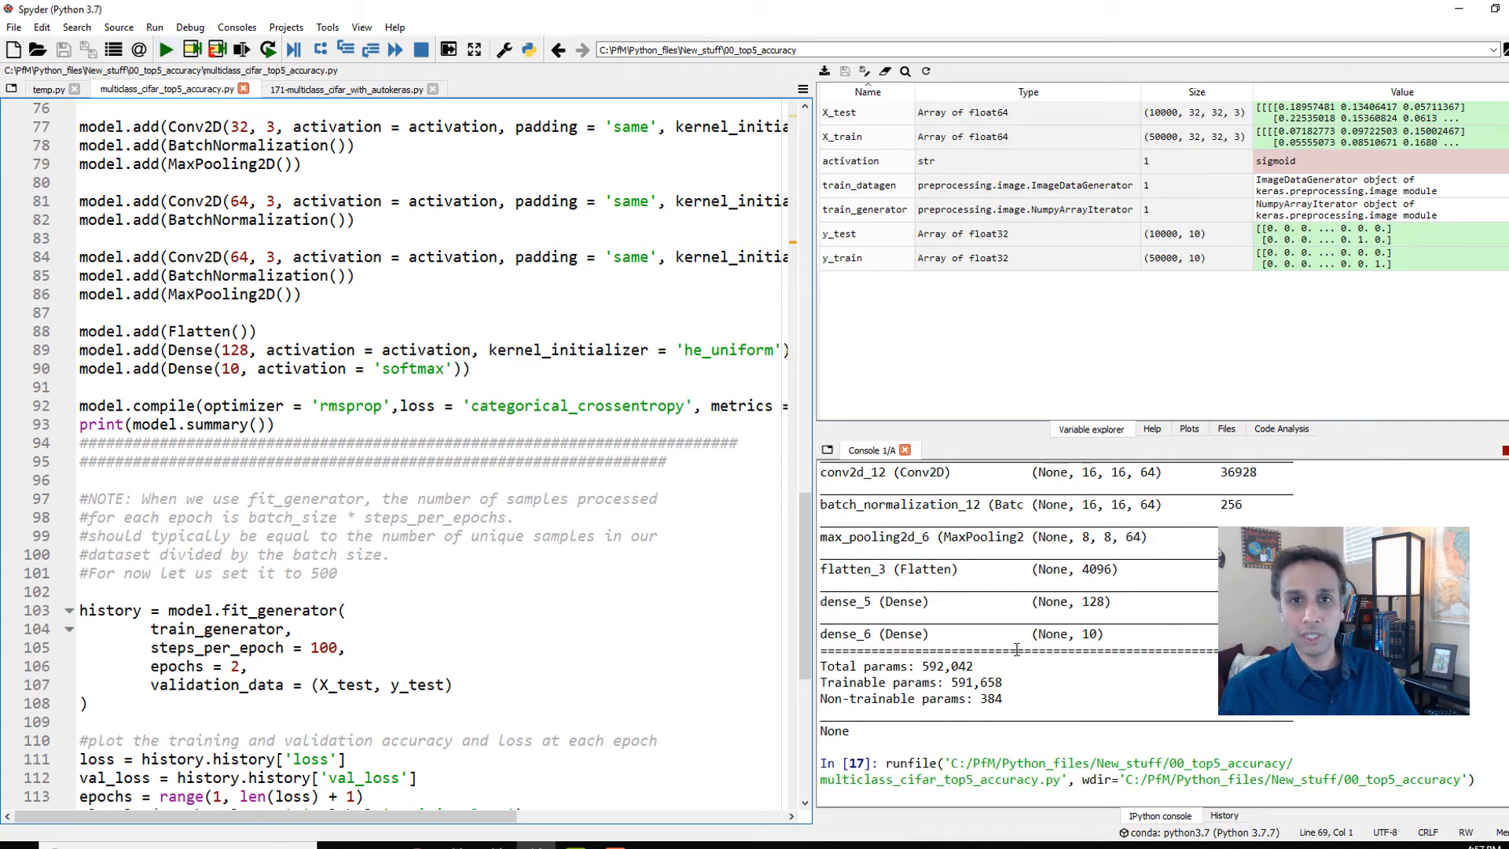